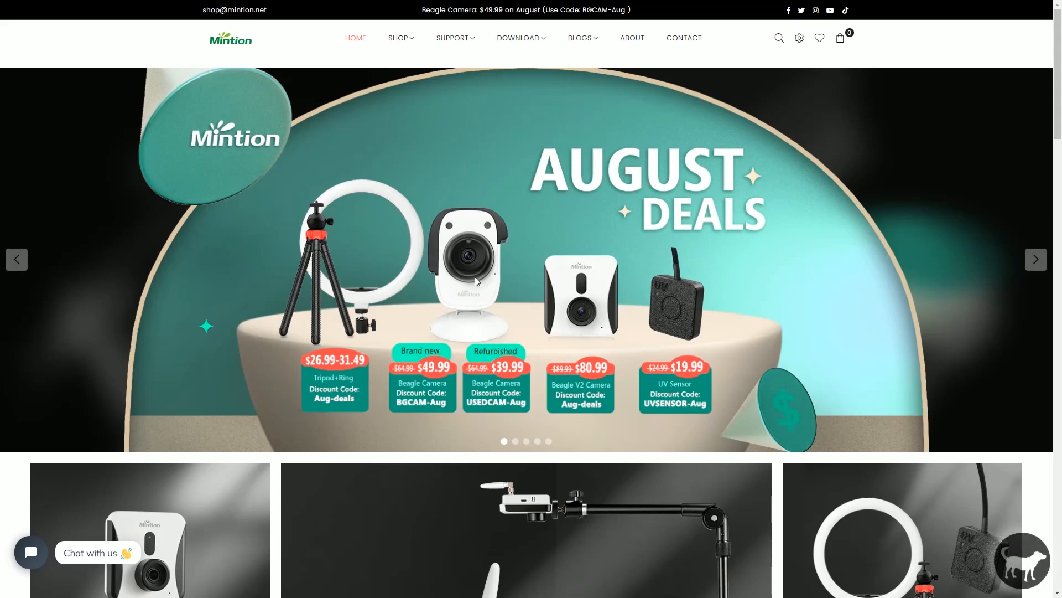
mouse_move(1045, 215)
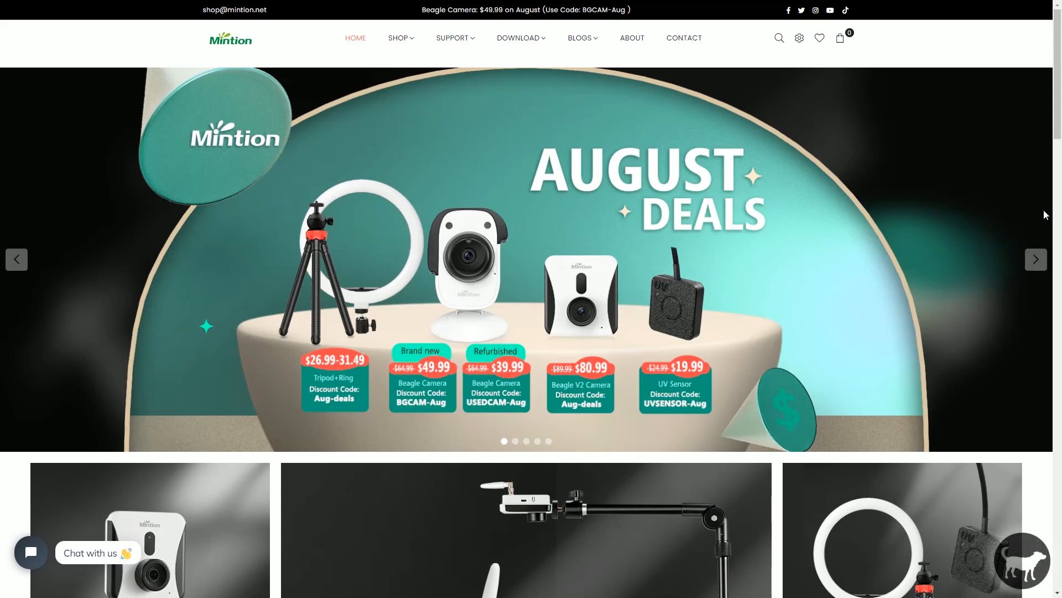
Step: Scroll down the Mintion home page past the August deals banner to the product tiles
scroll("down", 3)
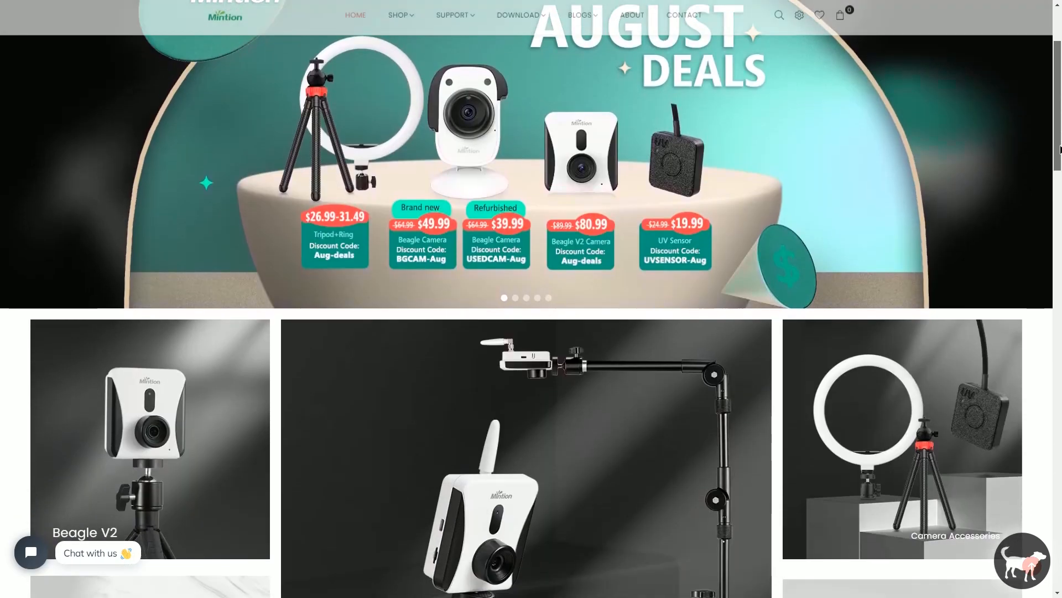
scroll("down", 3)
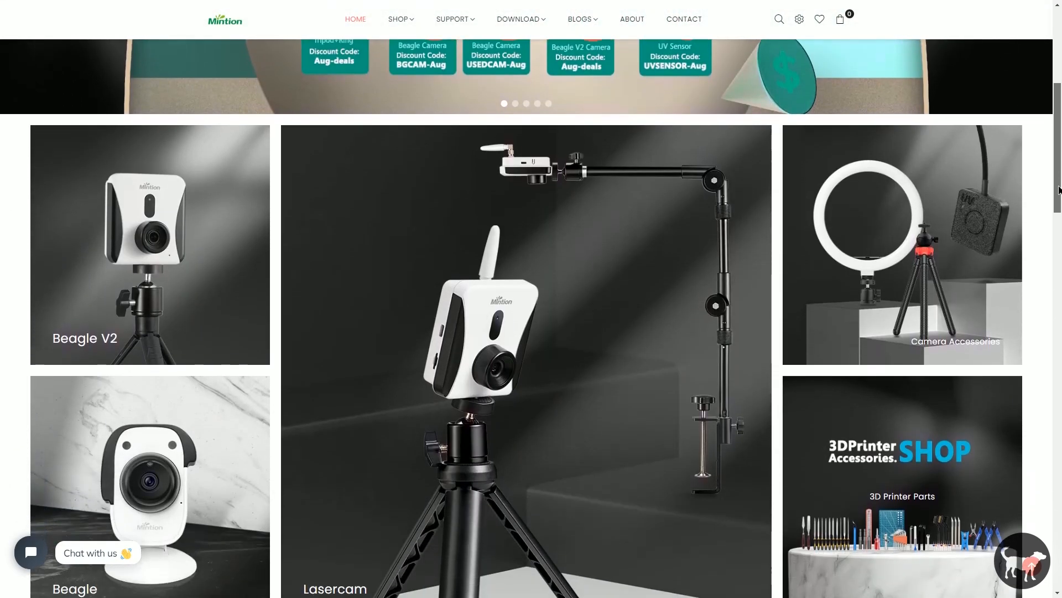
scroll("down", 3)
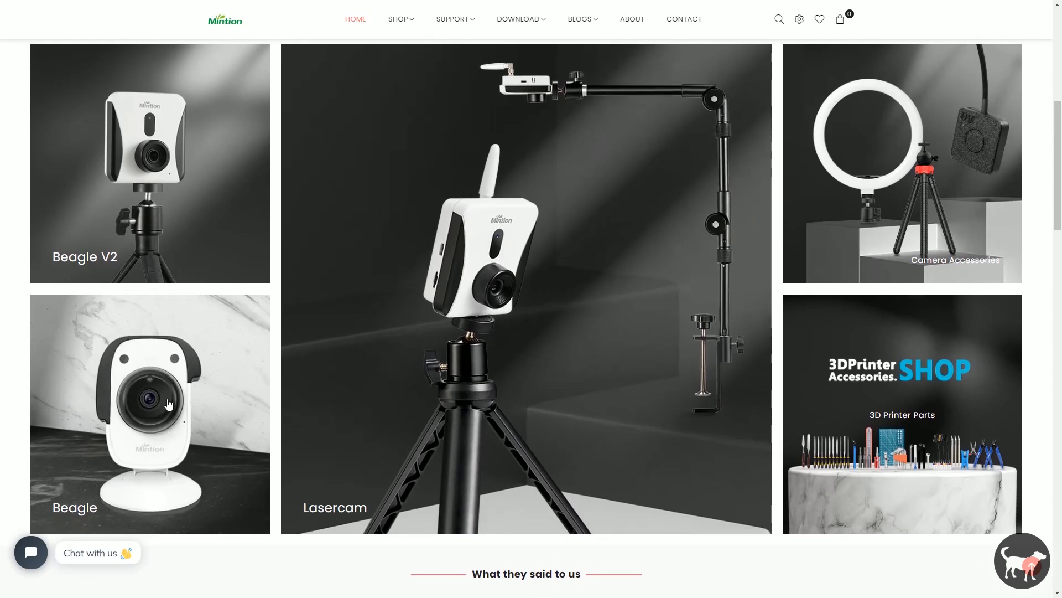
mouse_move(210, 213)
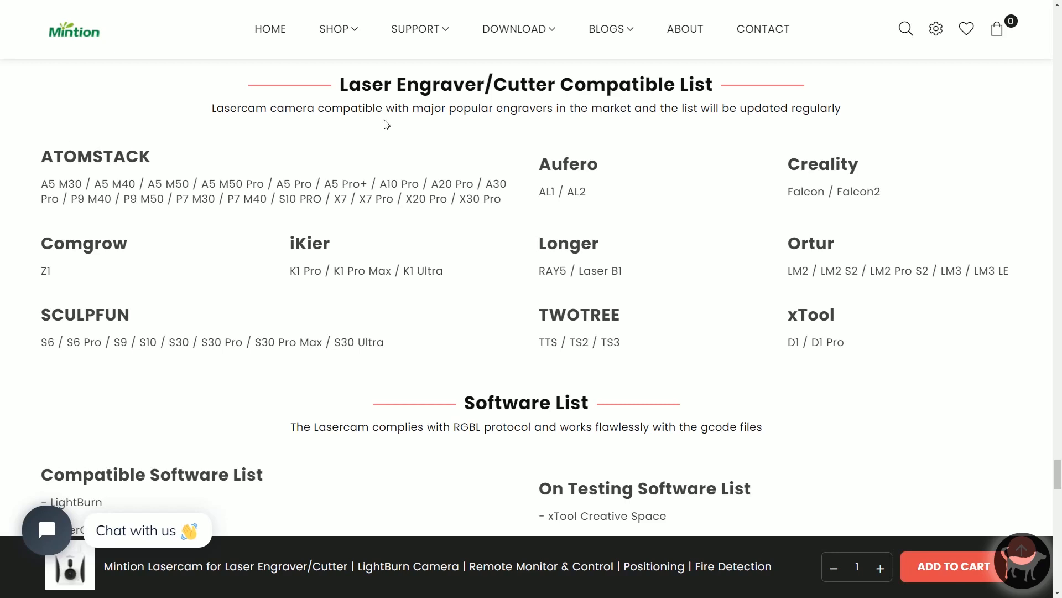
mouse_move(682, 364)
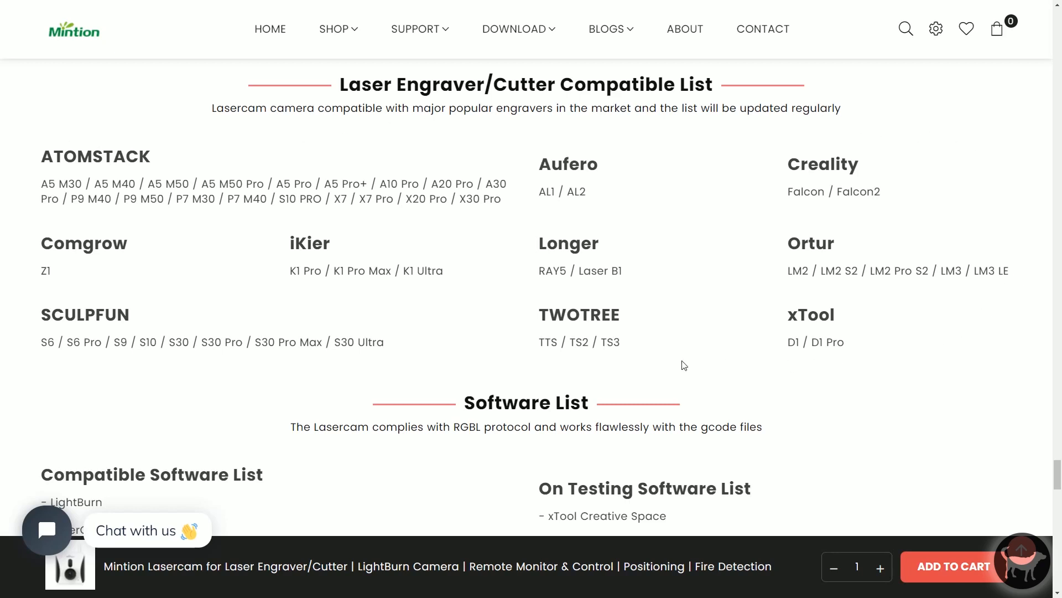
mouse_move(613, 366)
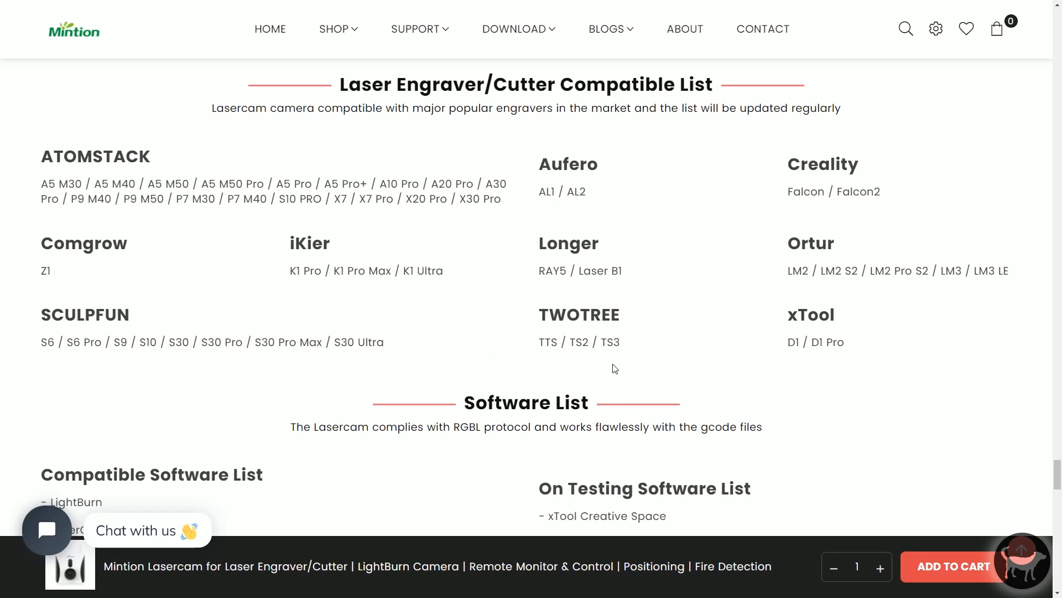
mouse_move(692, 386)
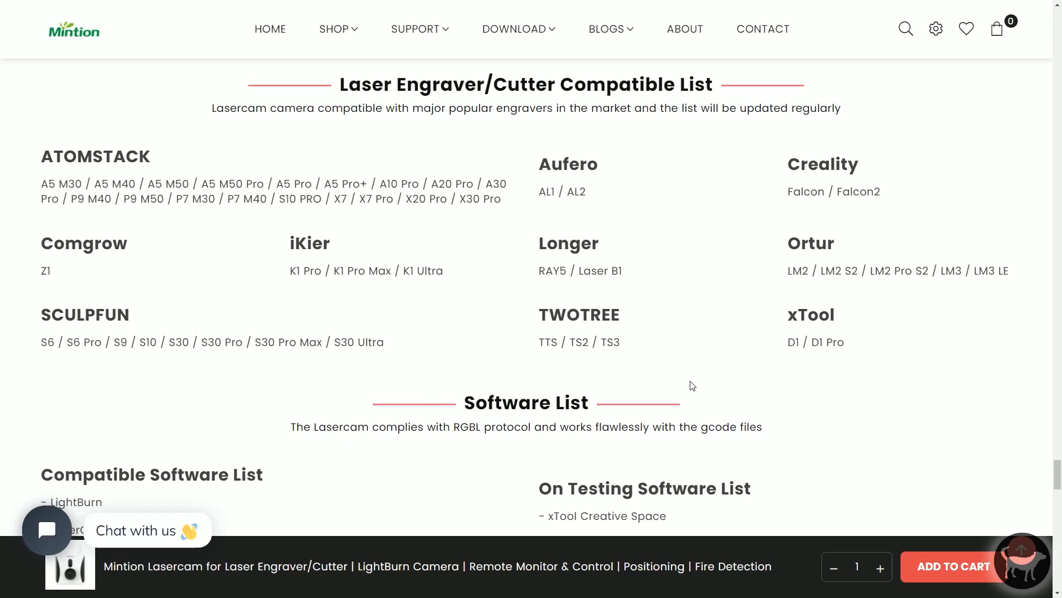
mouse_move(968, 463)
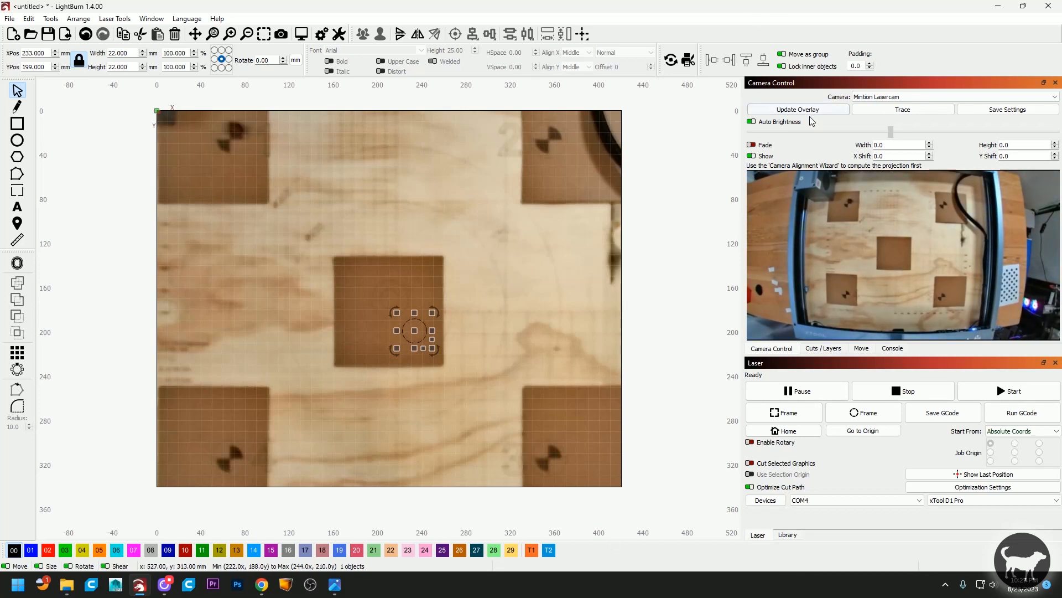
Step: Capture the Lasercam circle-pattern calibration image, reaching a score of 0.06
left_click(798, 109)
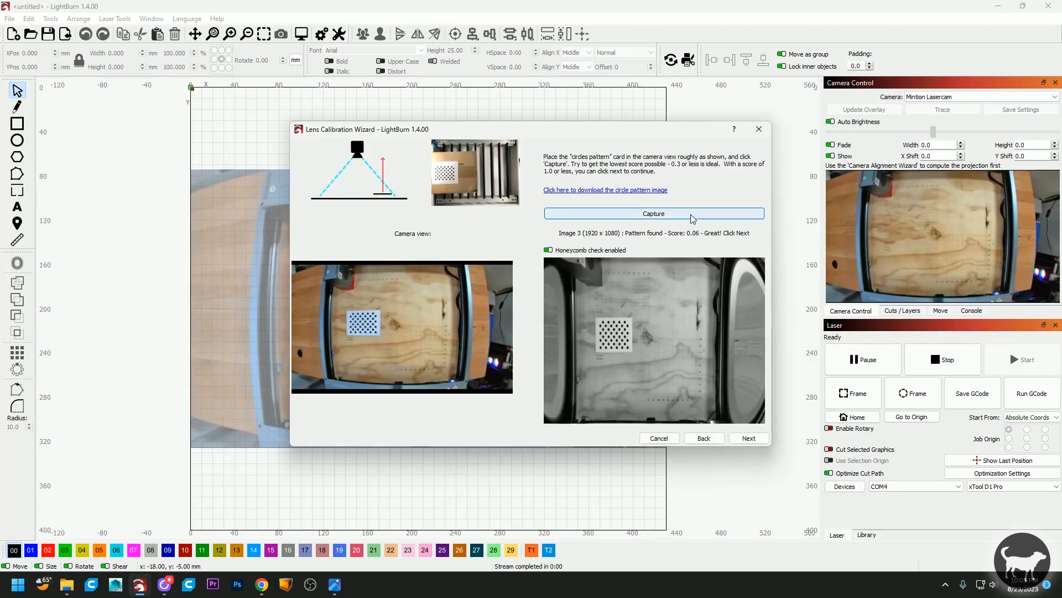
Step: Continue past the good capture and align the overlay circle onto the centre square
left_click(654, 213)
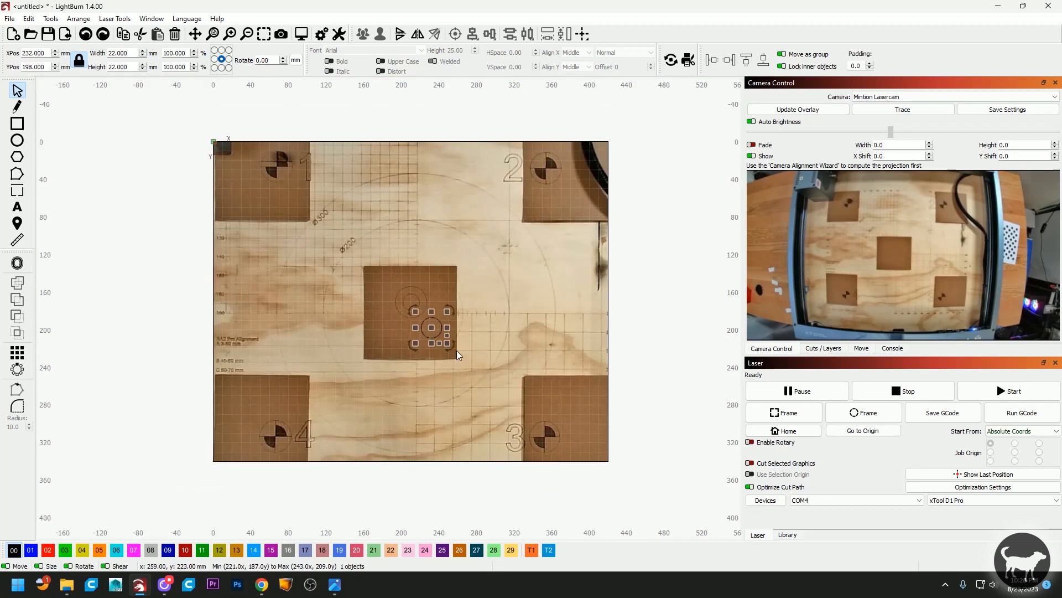
left_click_drag(434, 329, 413, 332)
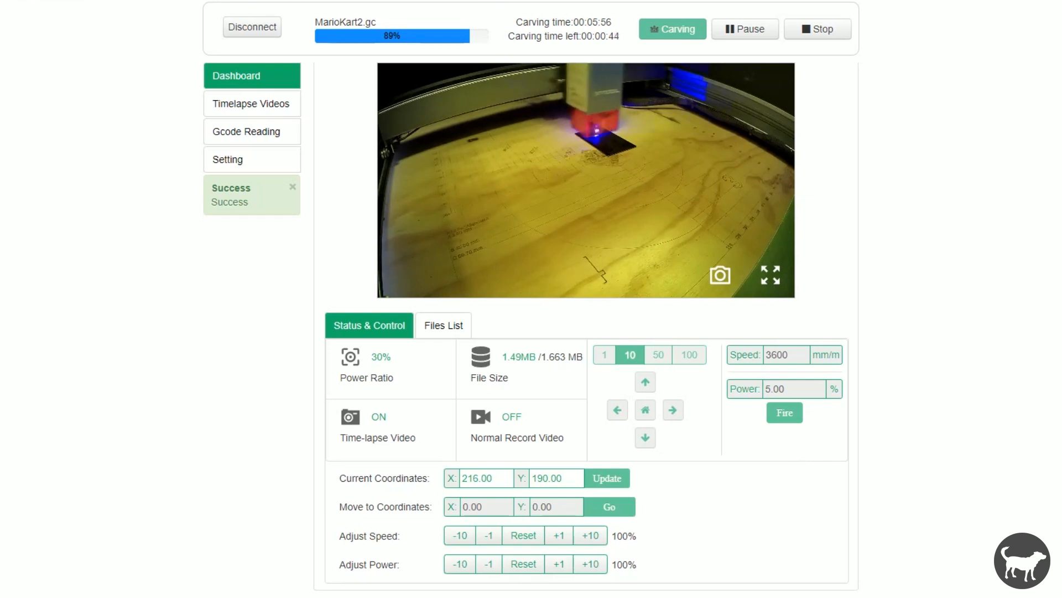
Step: Monitor the MarioKart2.gc job's live camera view and progress bar reaching 89%
left_click(443, 325)
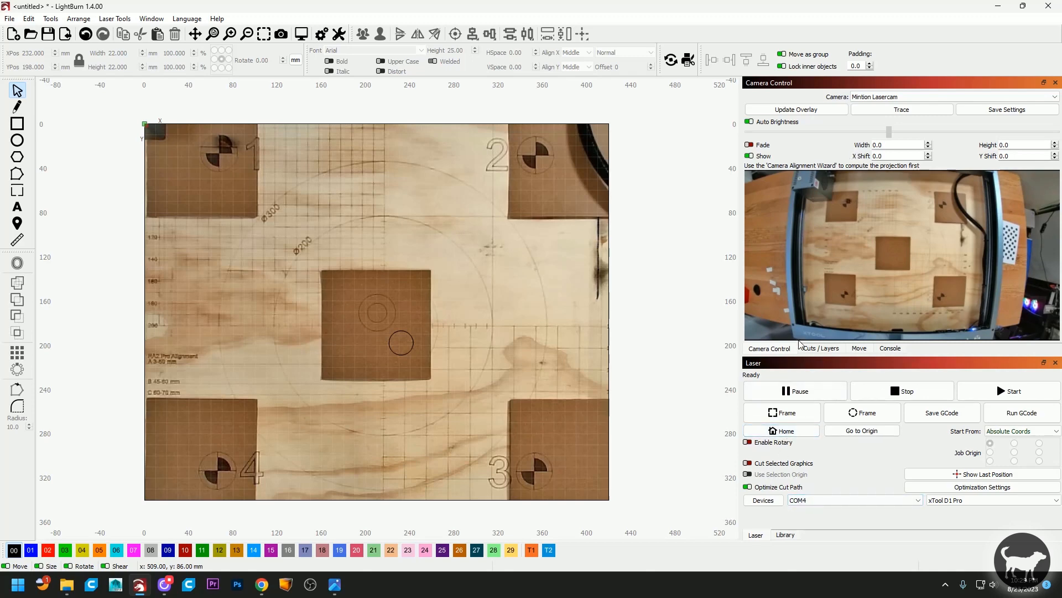
mouse_move(799, 89)
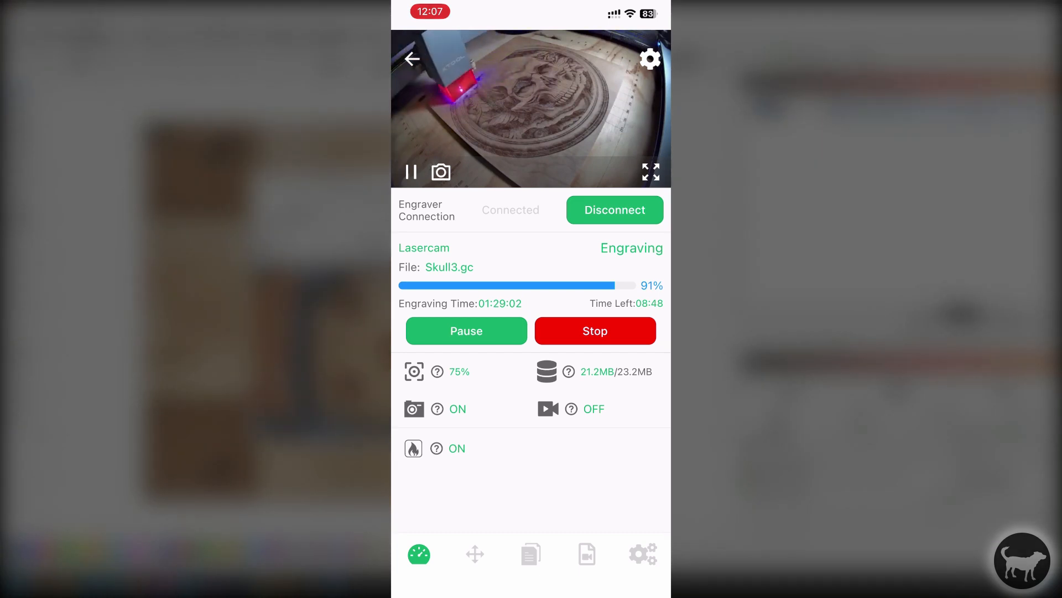
Step: Switch the Beagle app's live video of MarioKart2.gc to full screen
left_click(651, 172)
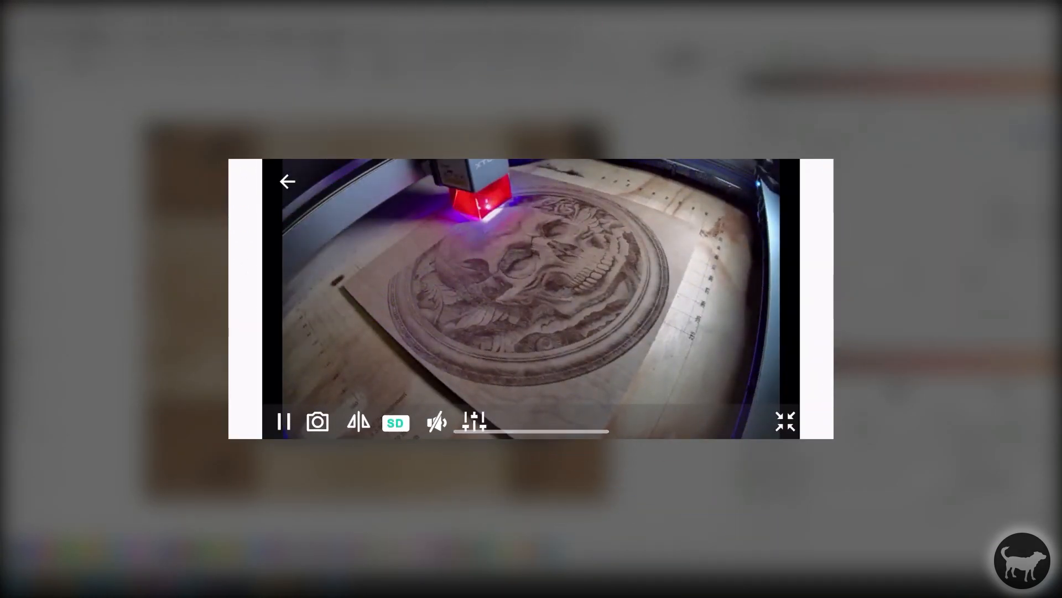
left_click(395, 422)
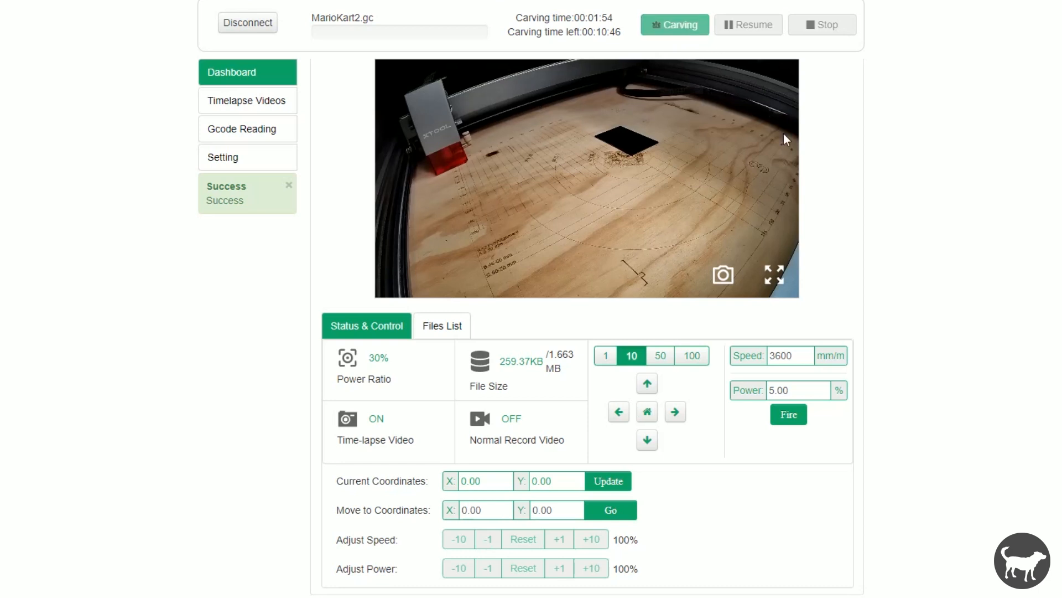
mouse_move(778, 170)
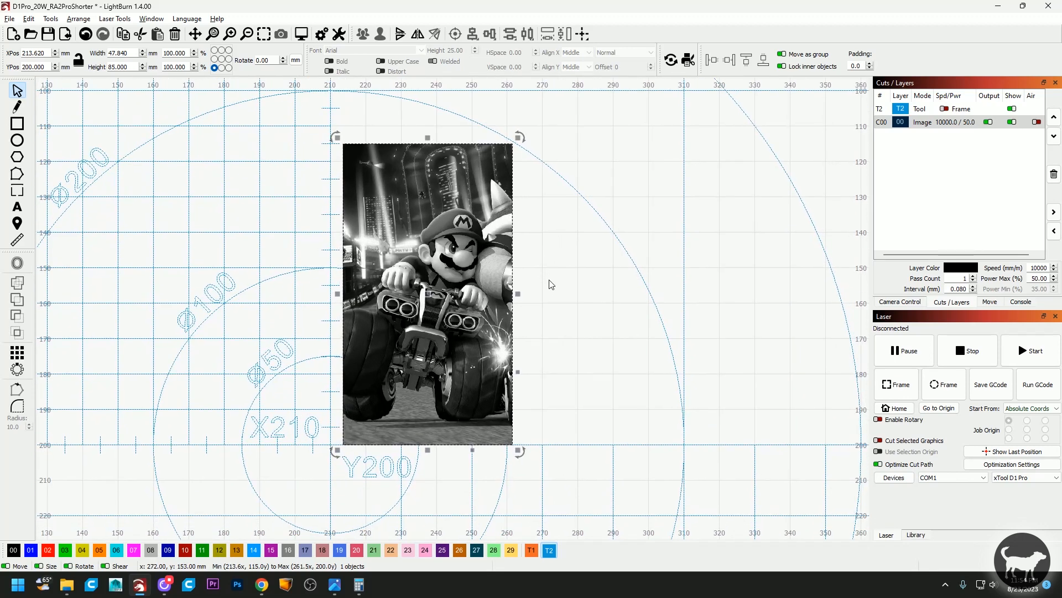
Step: Confirm the image layer settings and export the design as MarioKart.gc to Desktop > BeagleEngrave
double_click(922, 122)
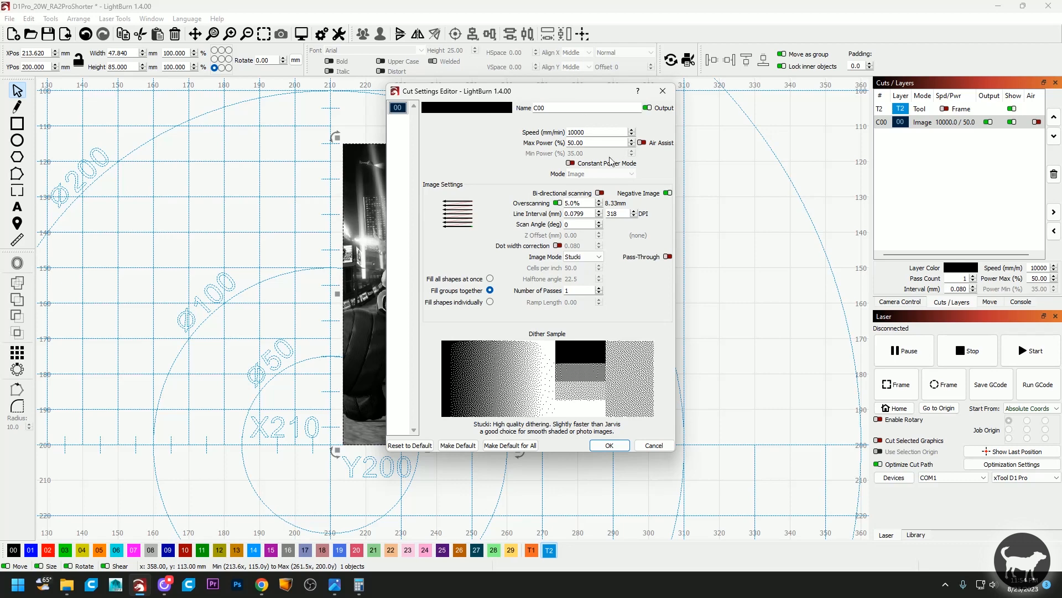
mouse_move(619, 449)
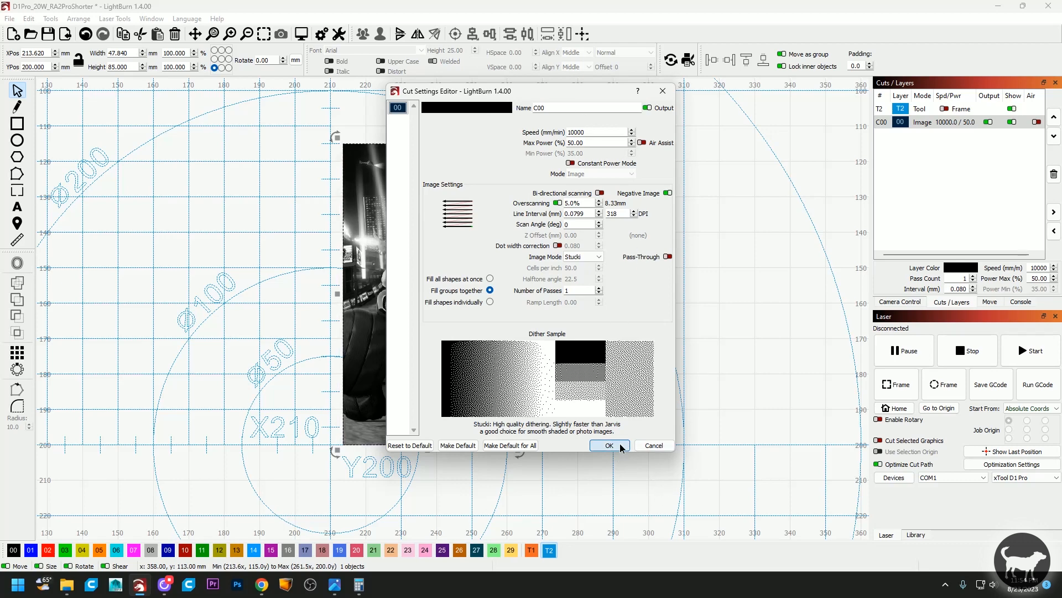
left_click(609, 445)
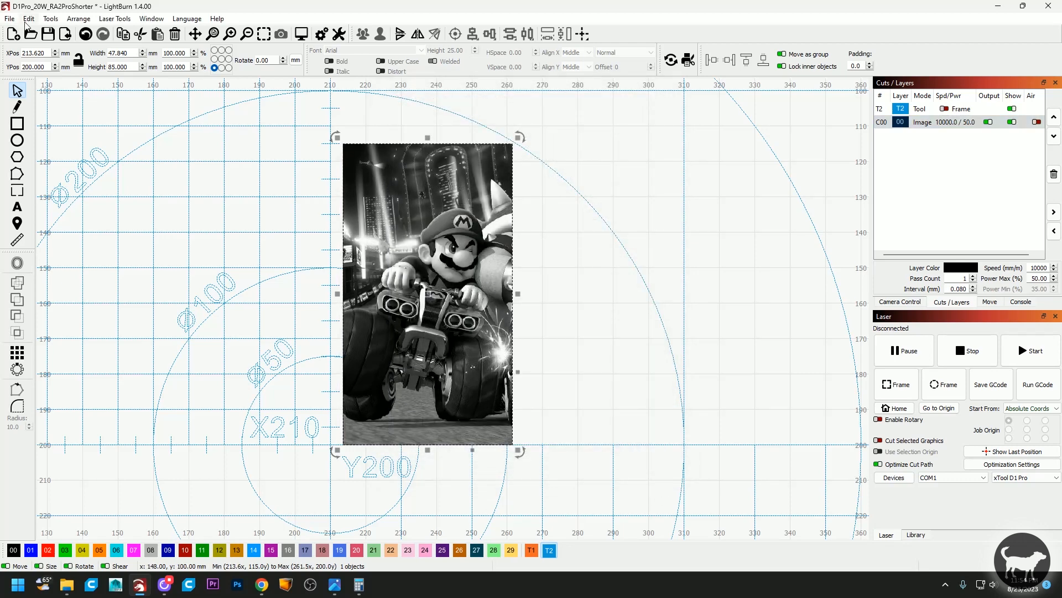
left_click(9, 19)
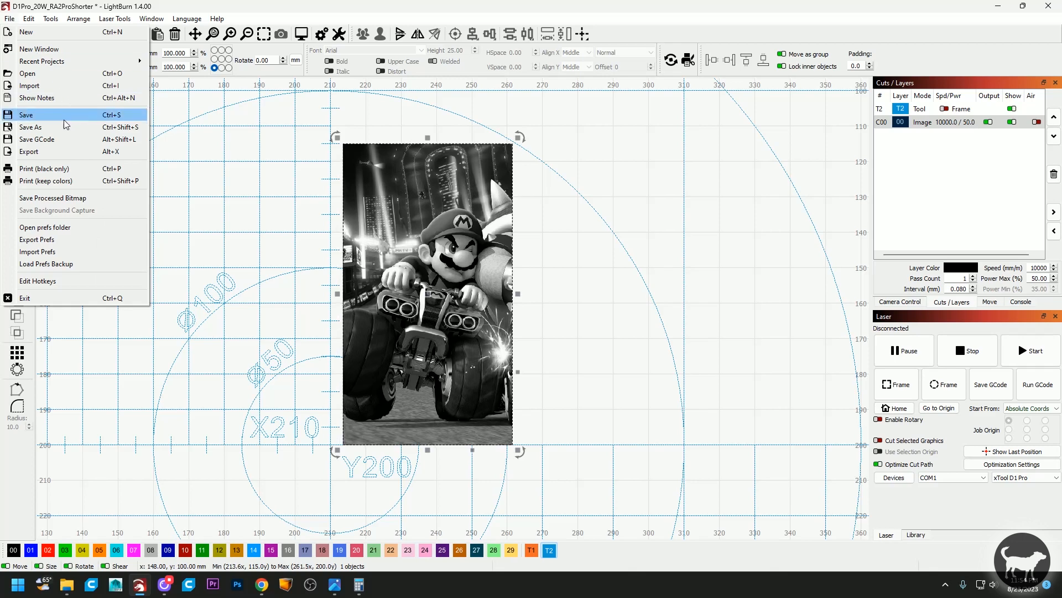
mouse_move(49, 142)
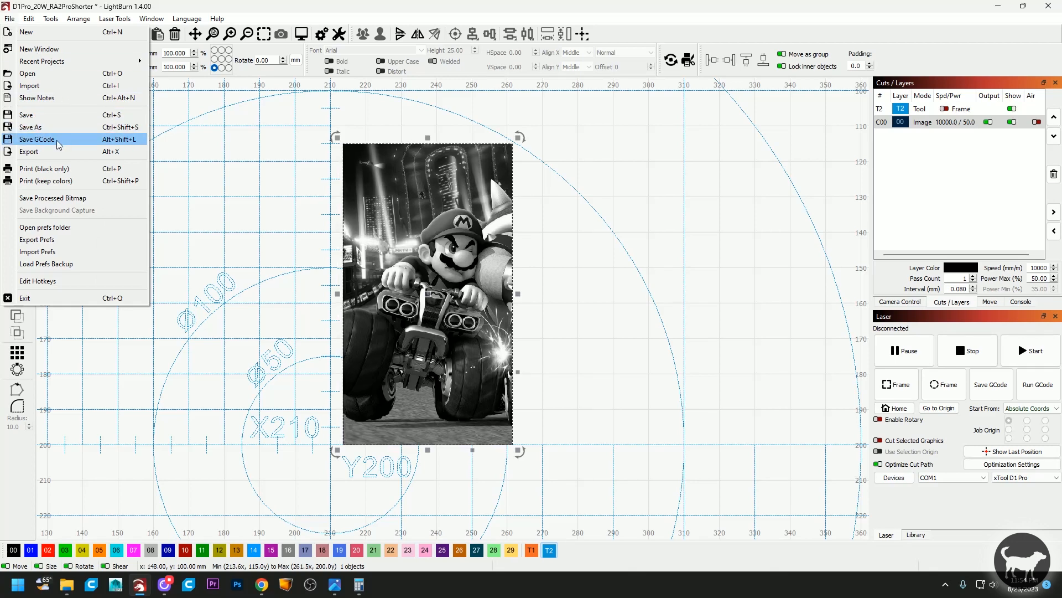
left_click(34, 139)
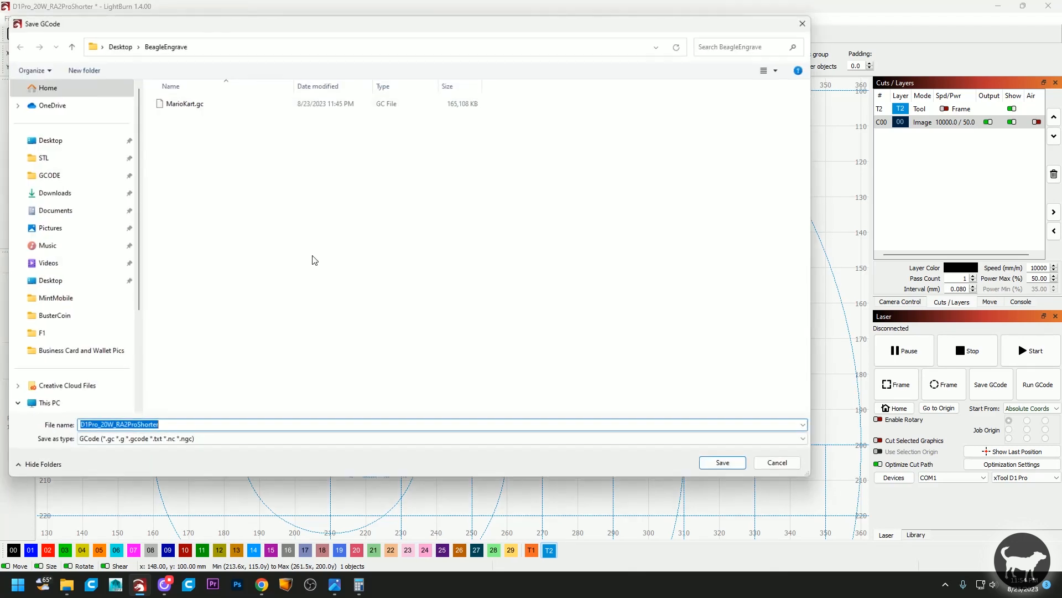
left_click(184, 104)
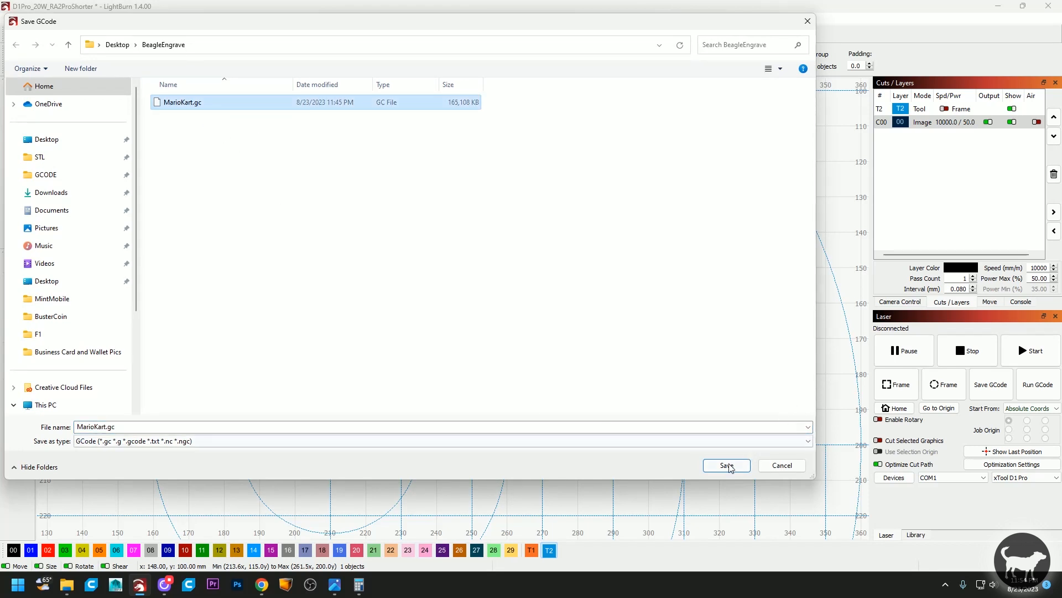
left_click(726, 465)
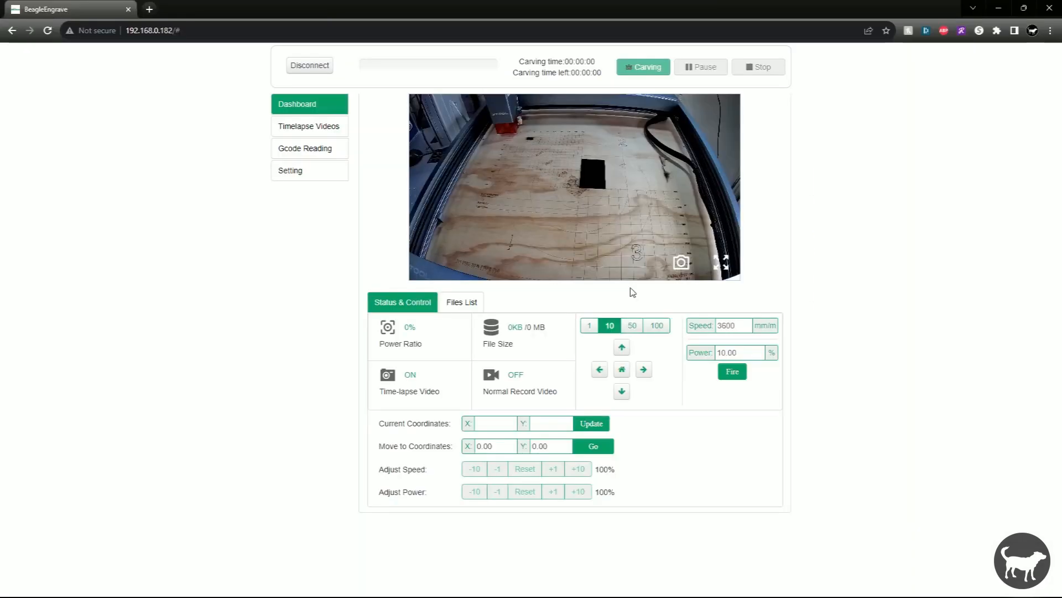
mouse_move(816, 297)
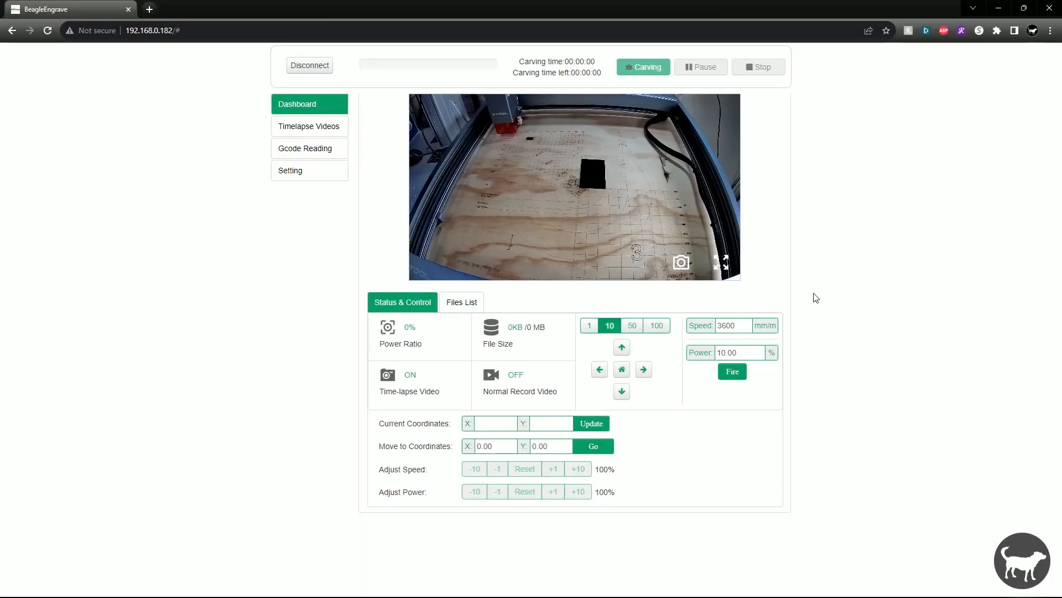
Step: Log in as admin and upload MarioKart.gc (1.66 MB) from the BeagleEngrave folder
left_click(155, 30)
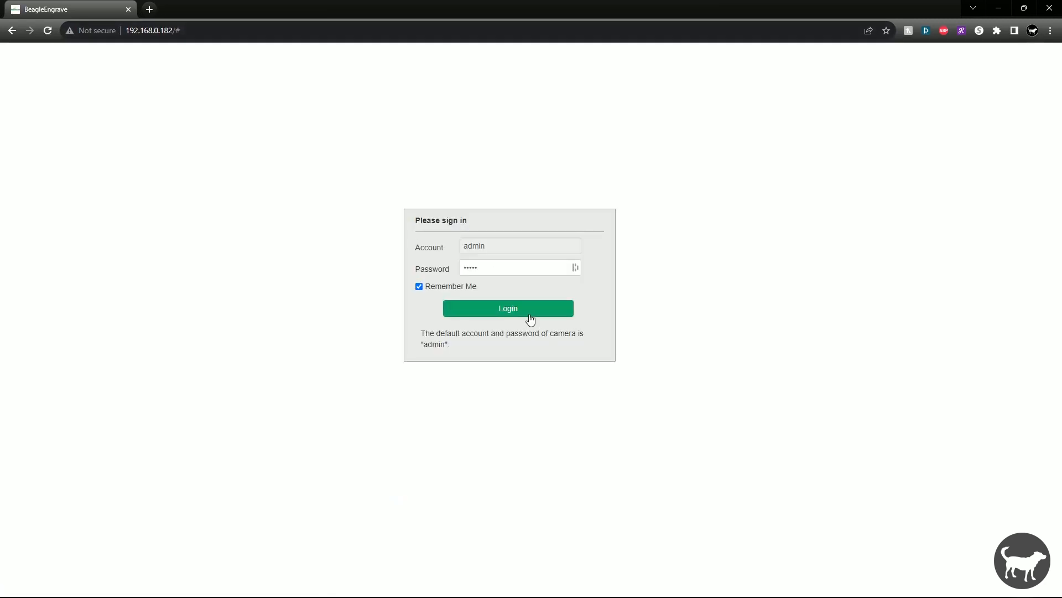
left_click(509, 308)
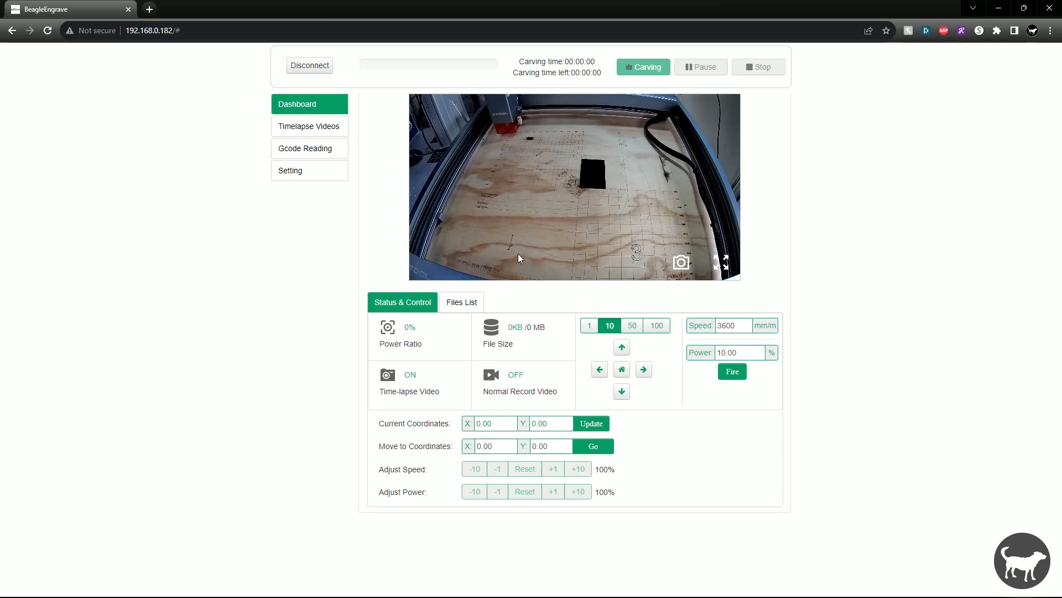
mouse_move(663, 268)
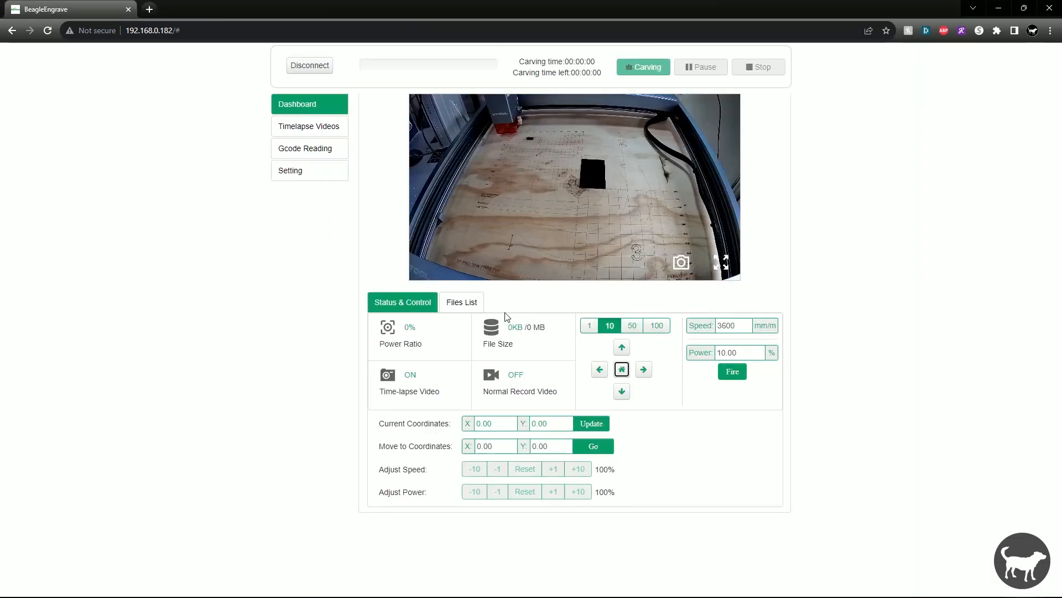
left_click(461, 302)
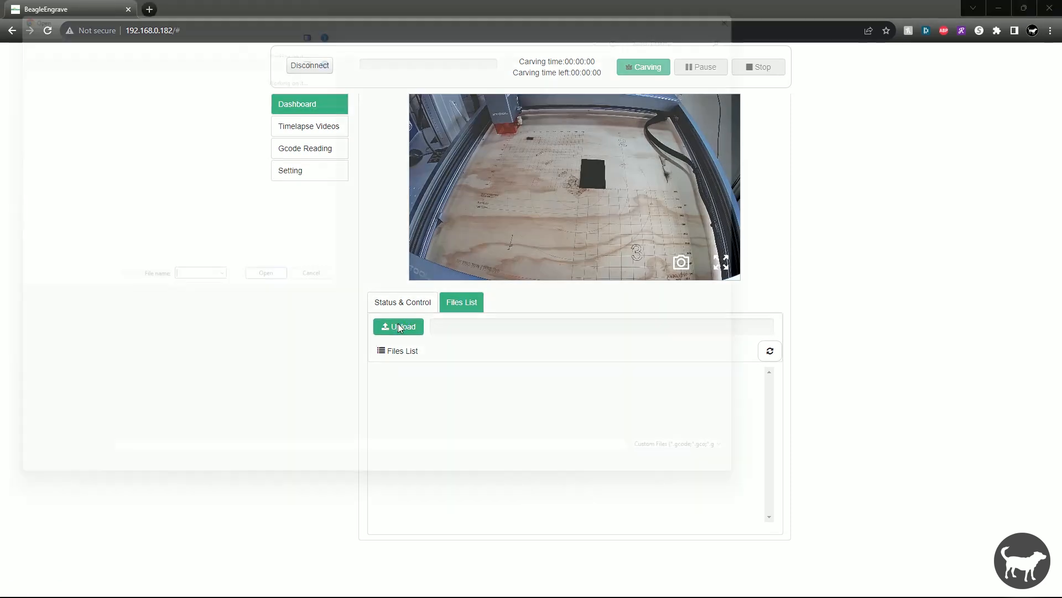
left_click(398, 327)
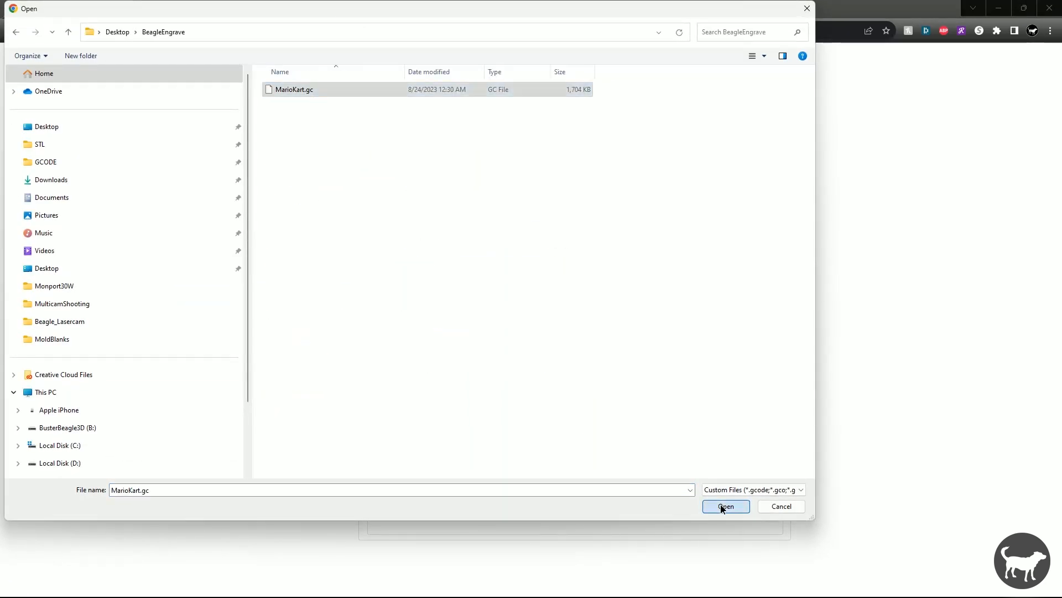
left_click(726, 506)
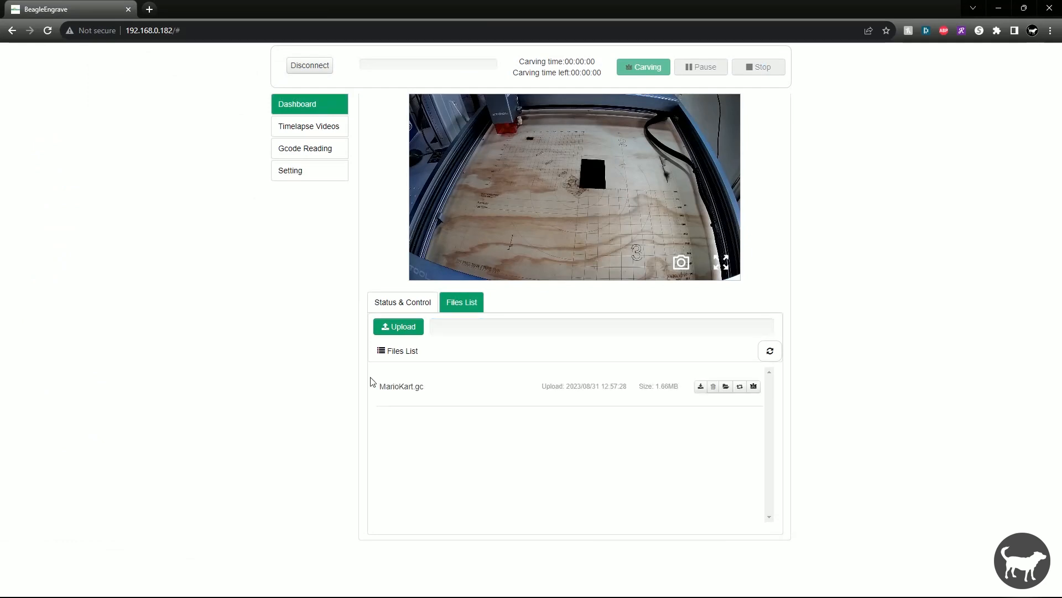
mouse_move(557, 420)
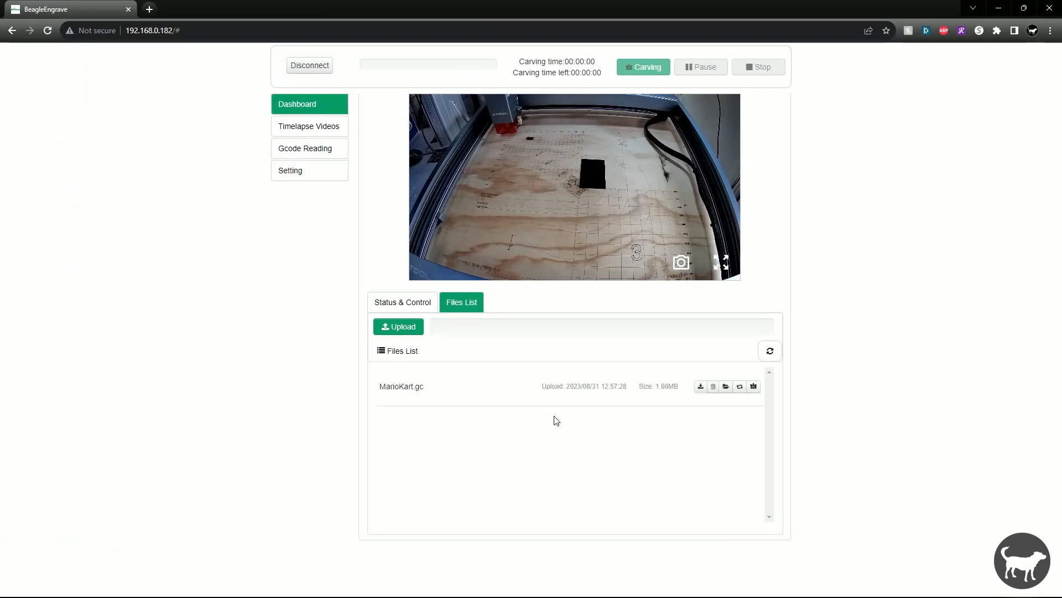
mouse_move(735, 411)
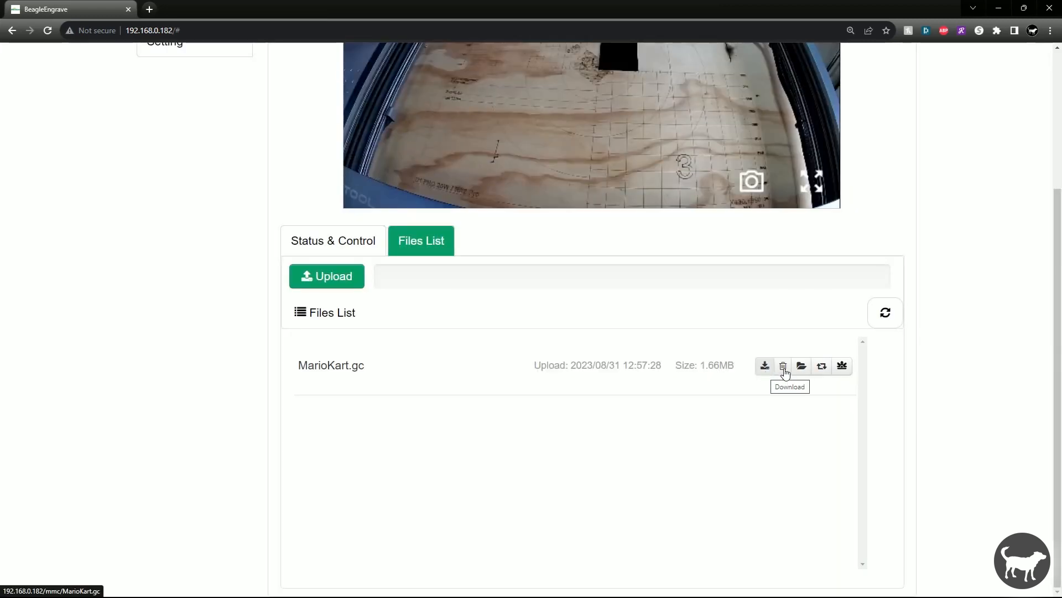
mouse_move(784, 366)
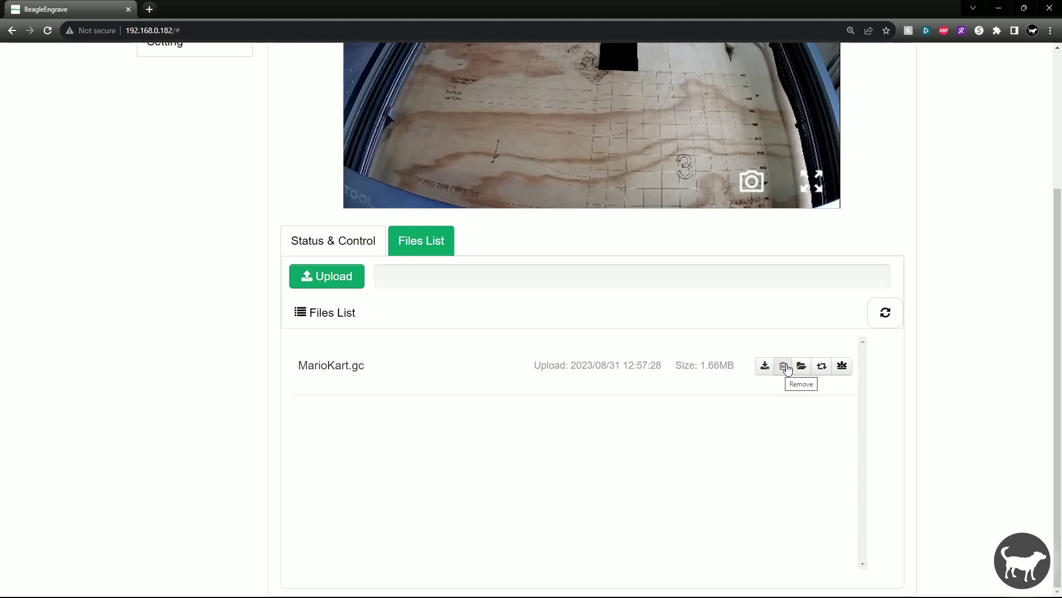
mouse_move(802, 368)
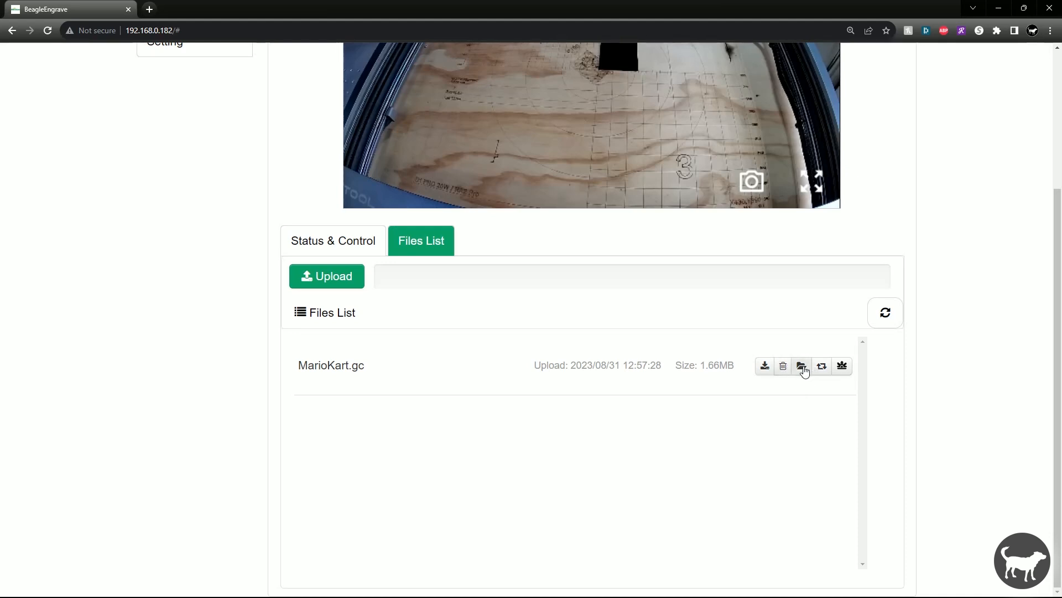
mouse_move(802, 366)
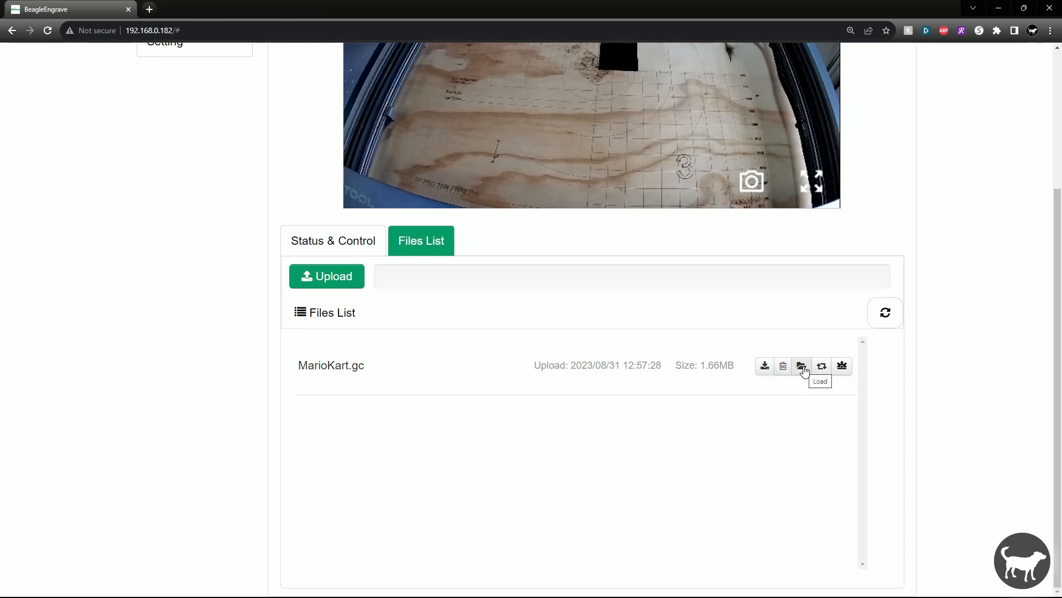
mouse_move(825, 376)
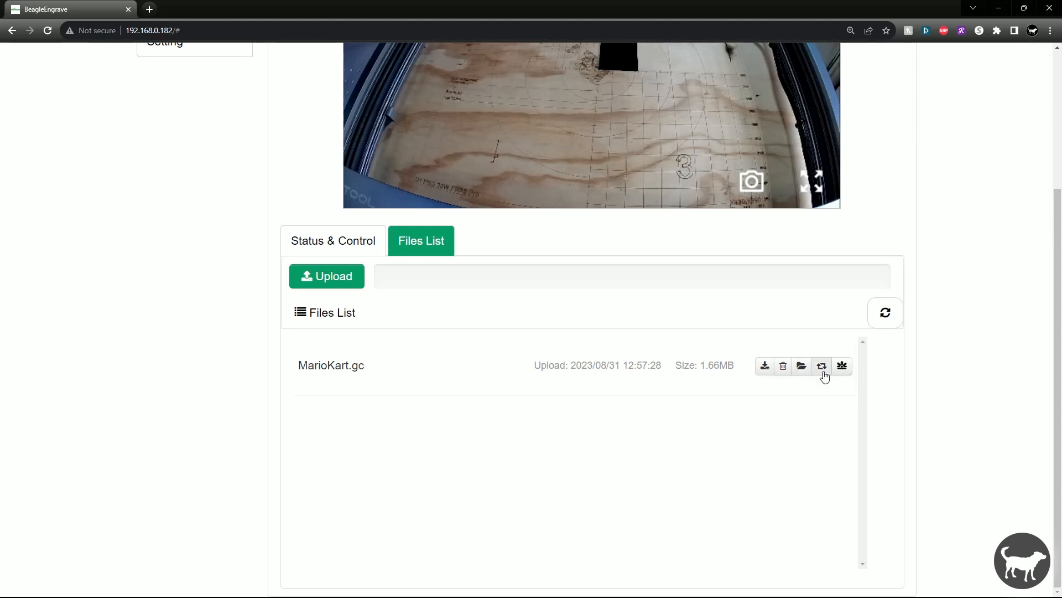
mouse_move(856, 372)
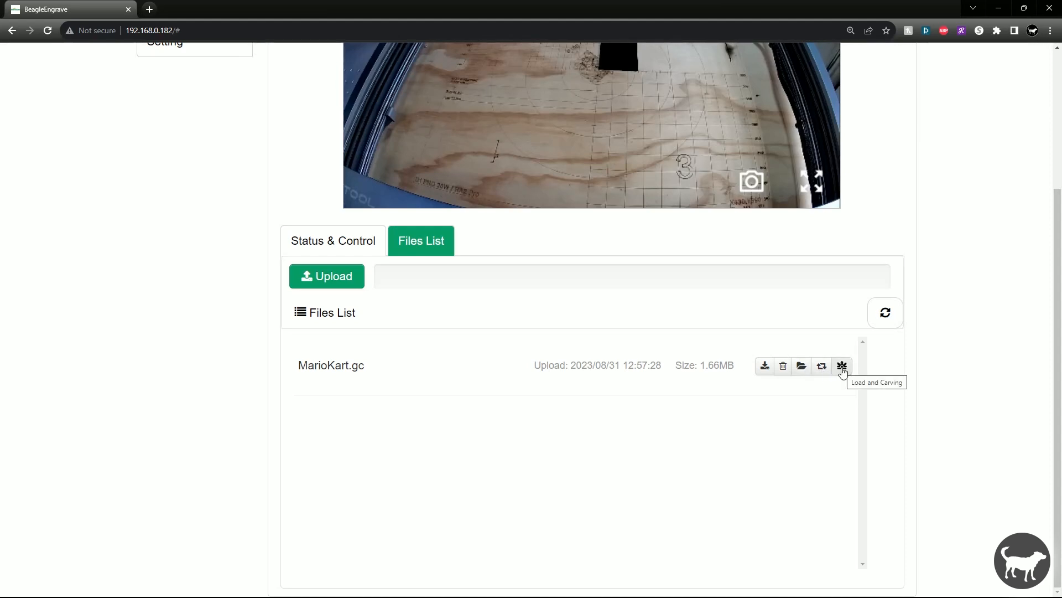
mouse_move(822, 368)
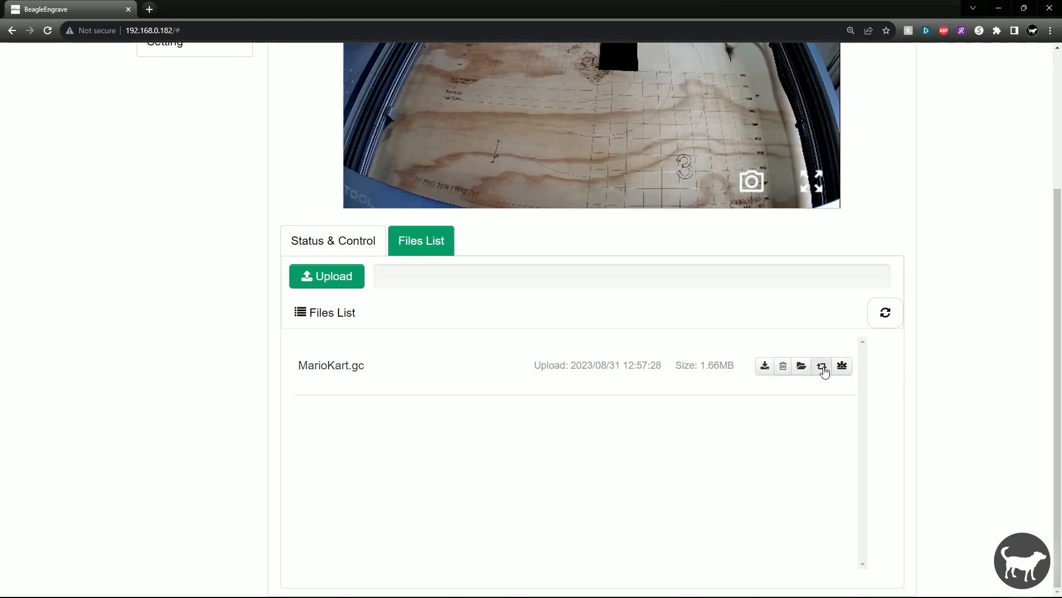
mouse_move(445, 291)
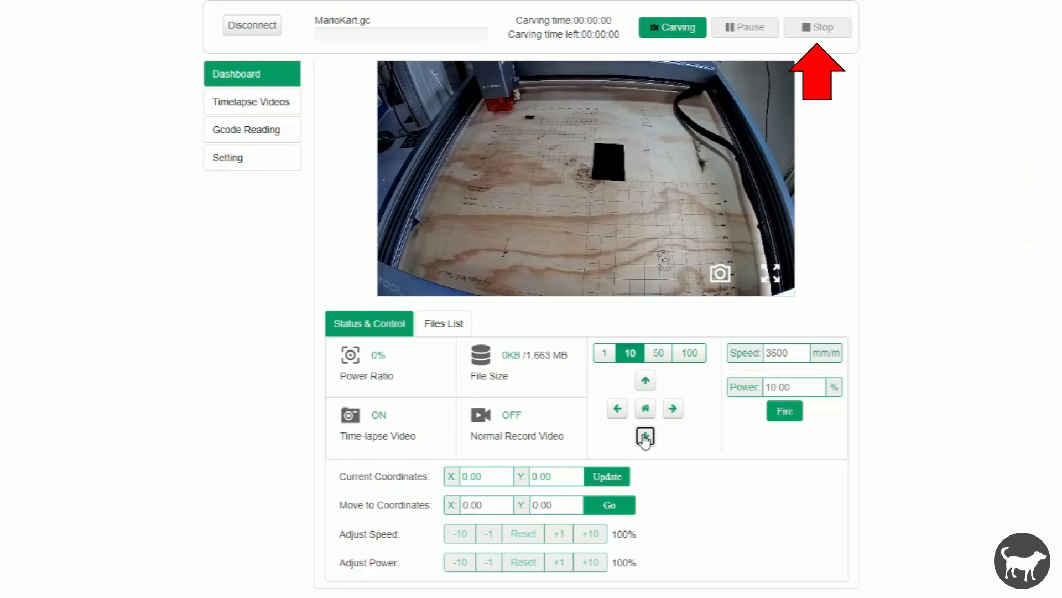
Step: Jog the laser head, send it home, and refresh coordinates to read X 0.00, Y 0.00
left_click(645, 436)
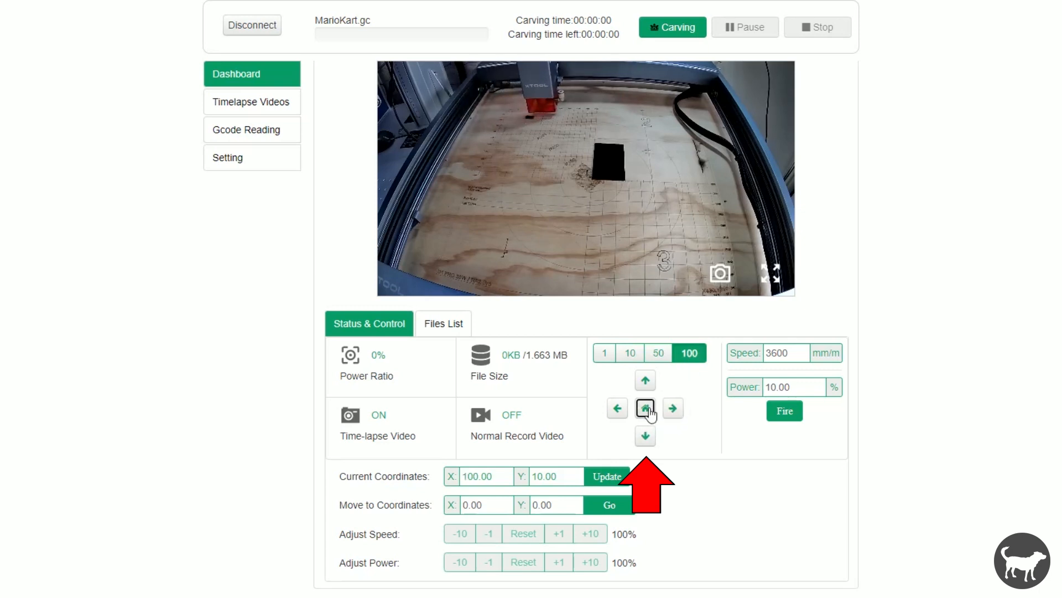
left_click(646, 408)
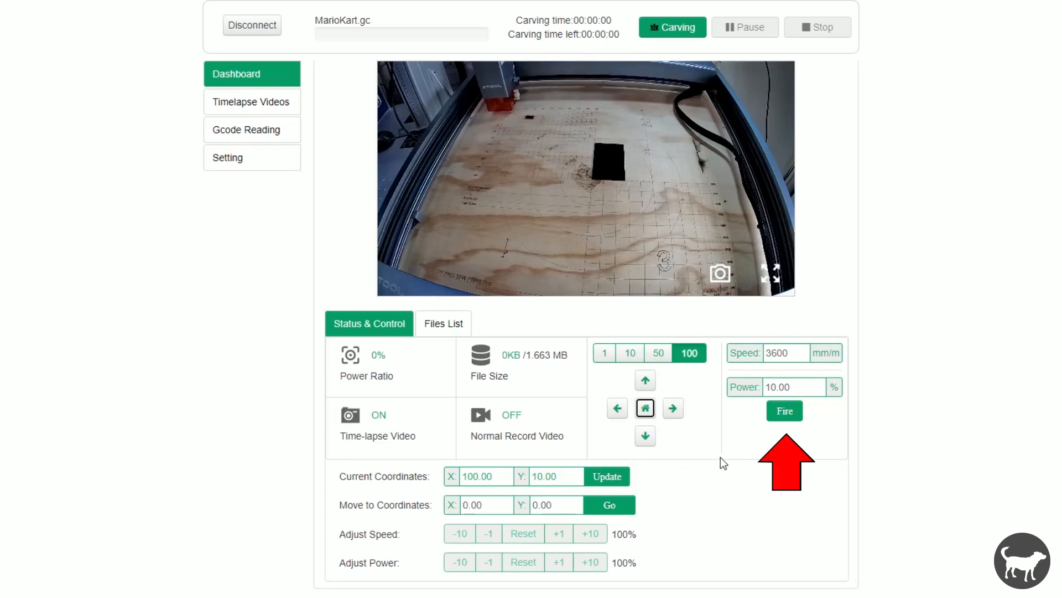
mouse_move(814, 429)
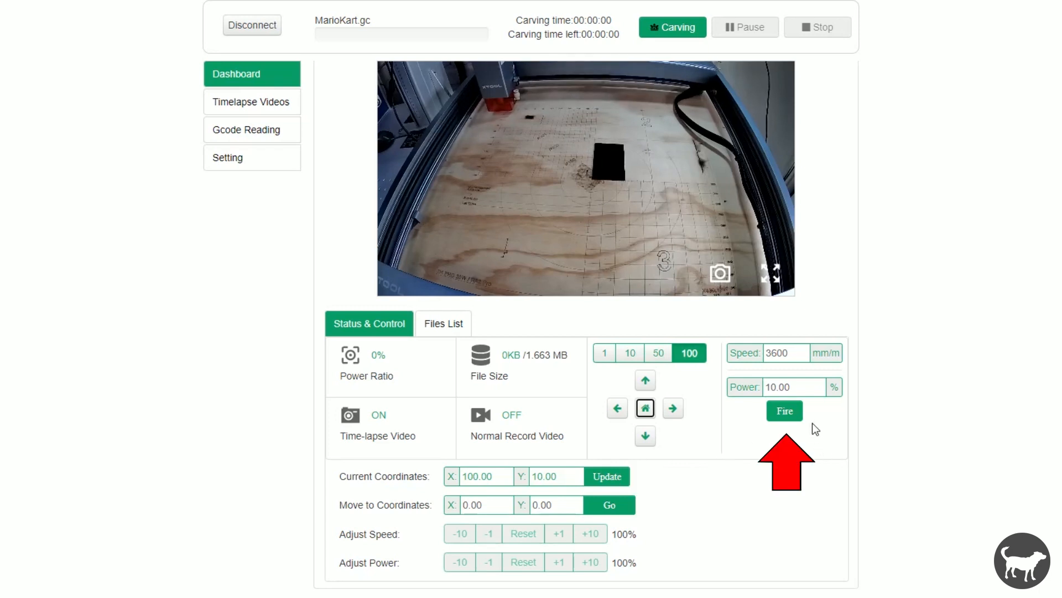
mouse_move(778, 493)
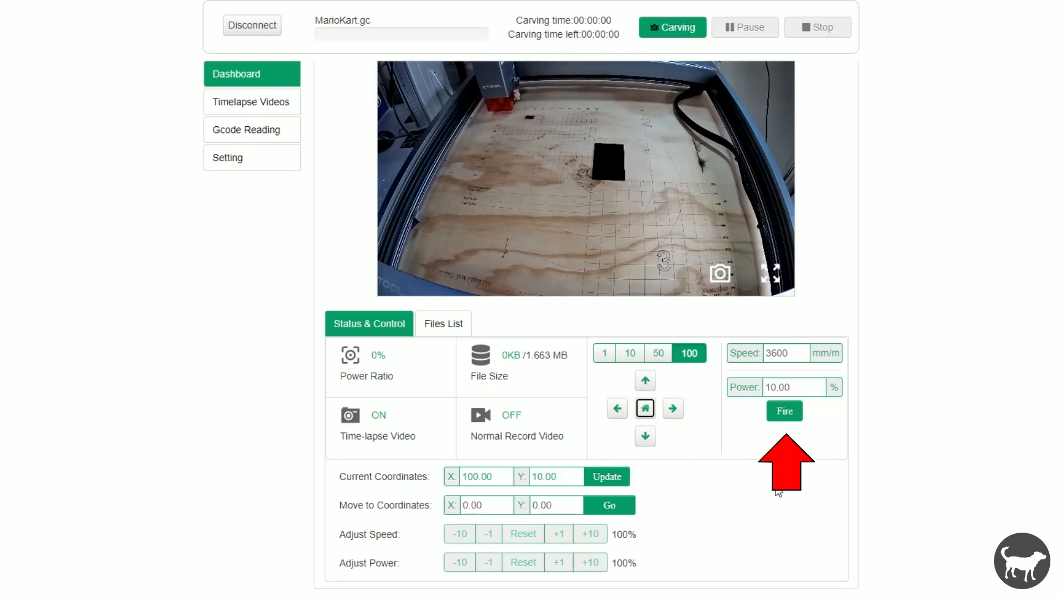
mouse_move(680, 496)
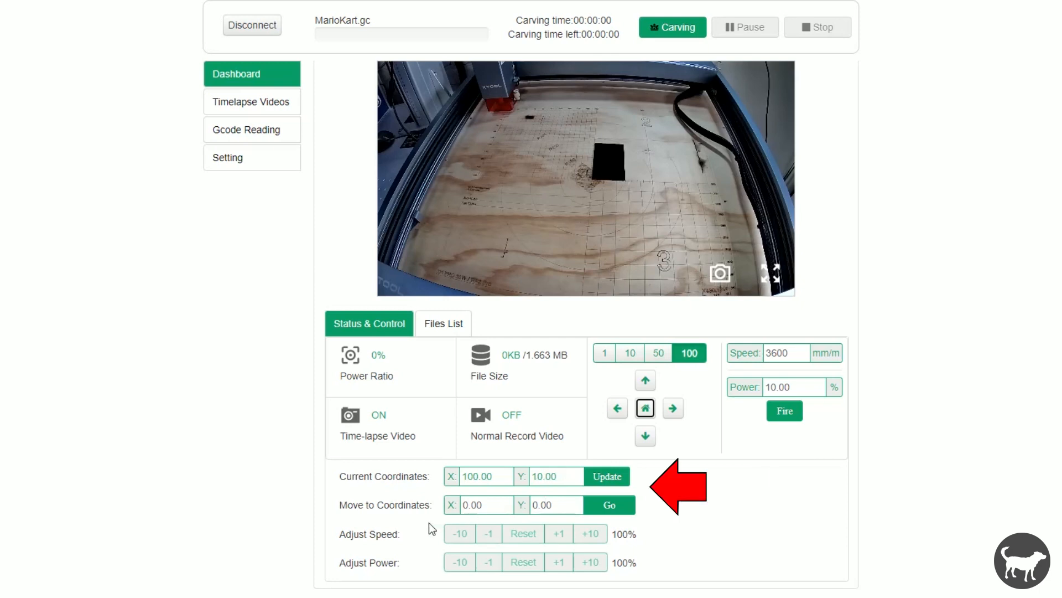
left_click(606, 477)
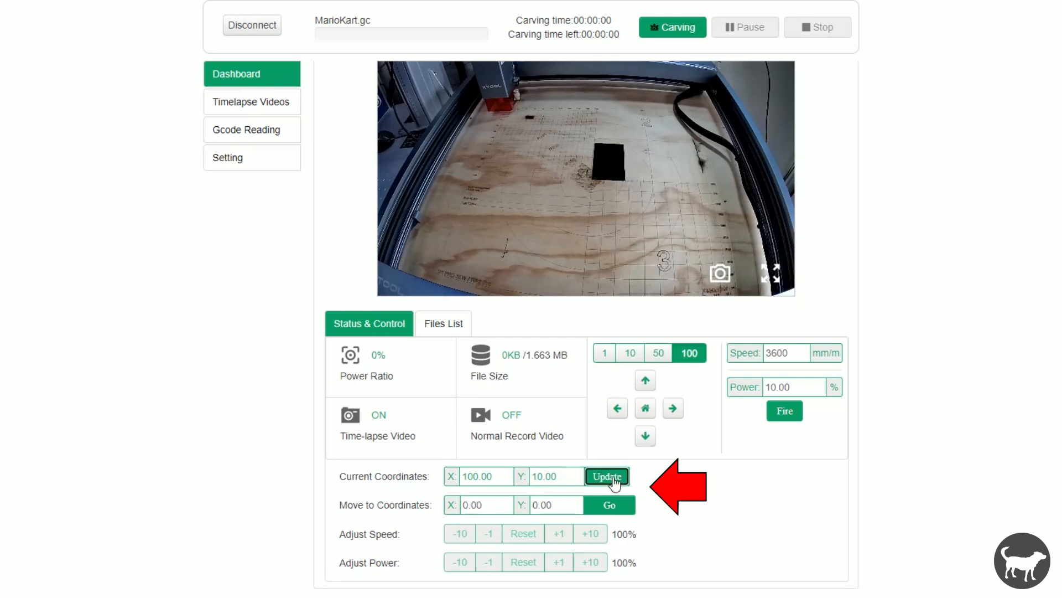
left_click(607, 477)
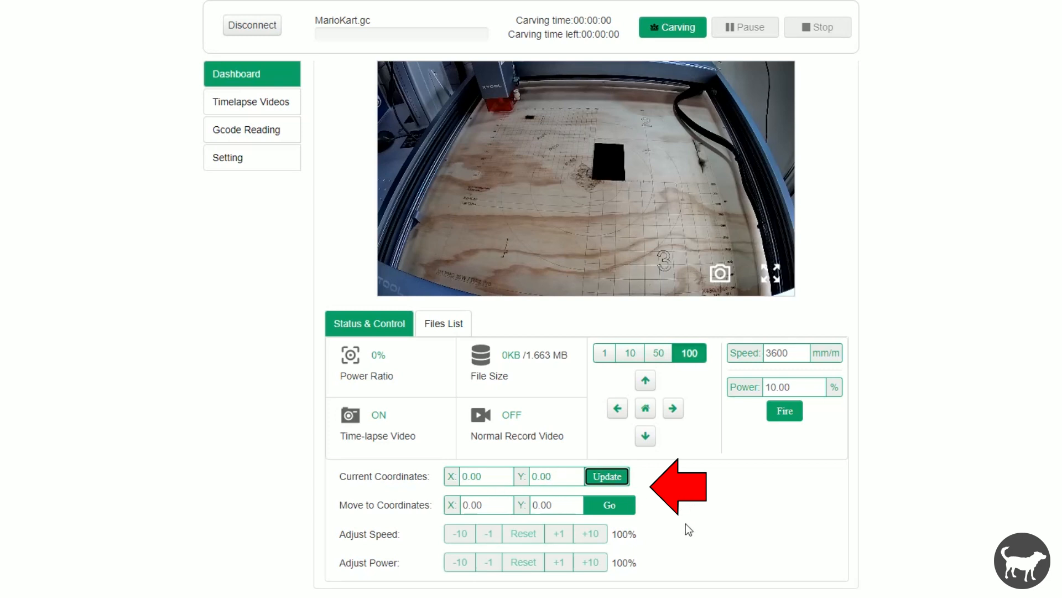
mouse_move(680, 32)
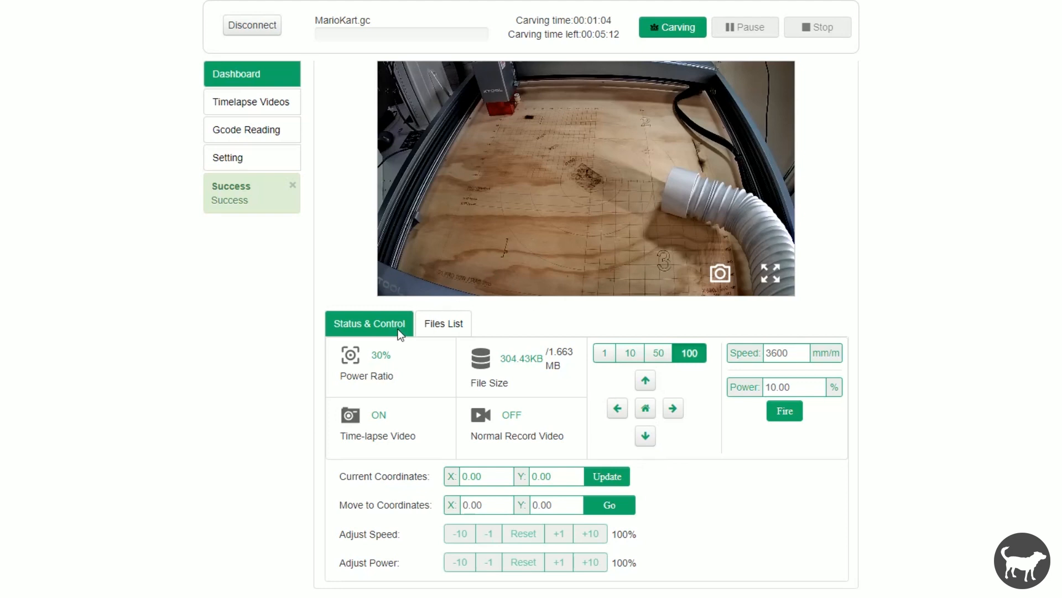
Step: Browse the Timelapse Videos list, then view the camera's model and firmware in Setting
left_click(252, 101)
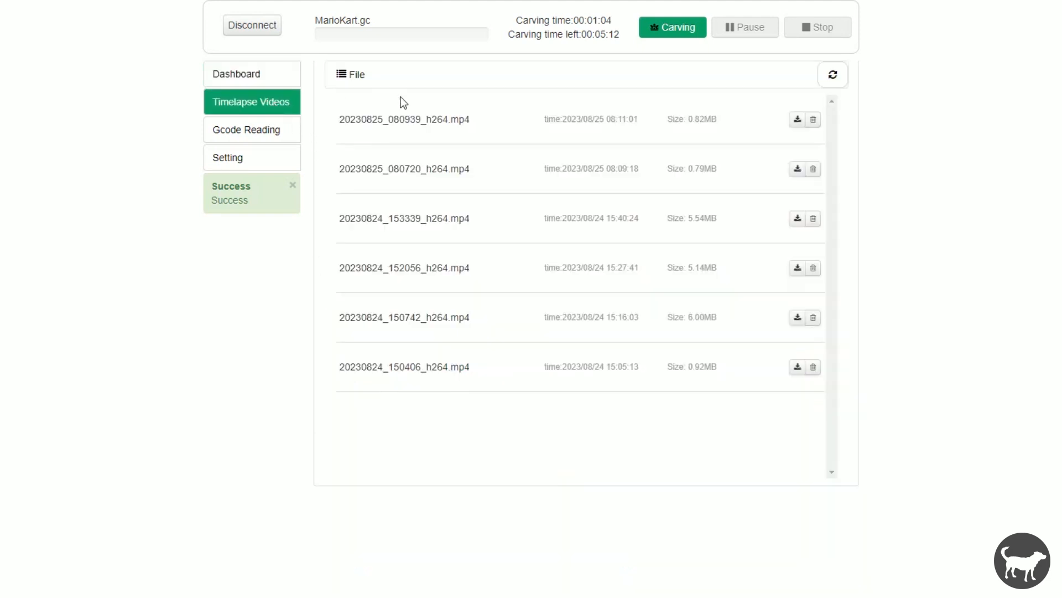
mouse_move(420, 127)
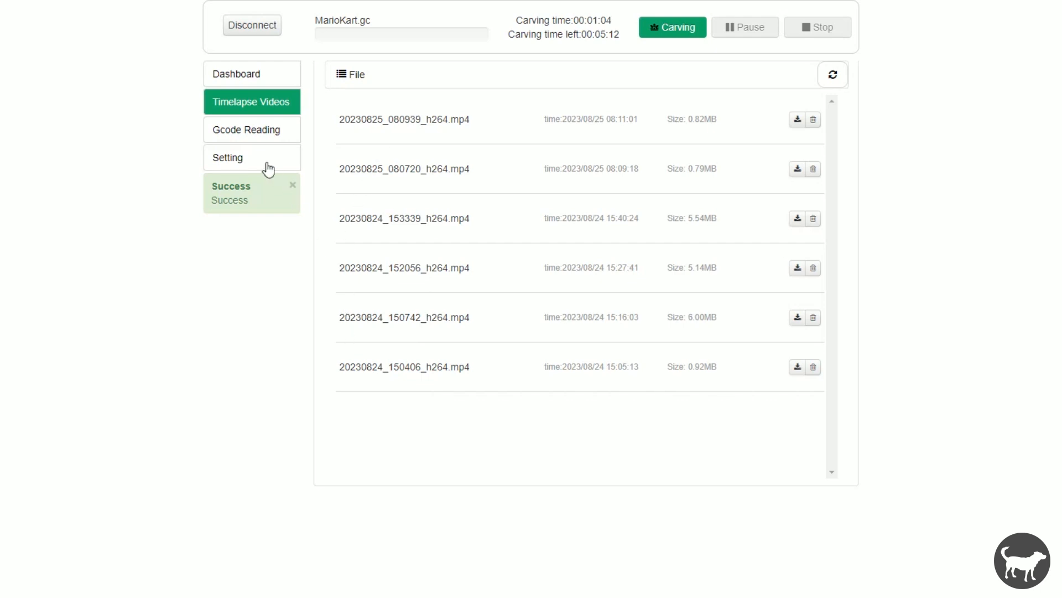
left_click(252, 158)
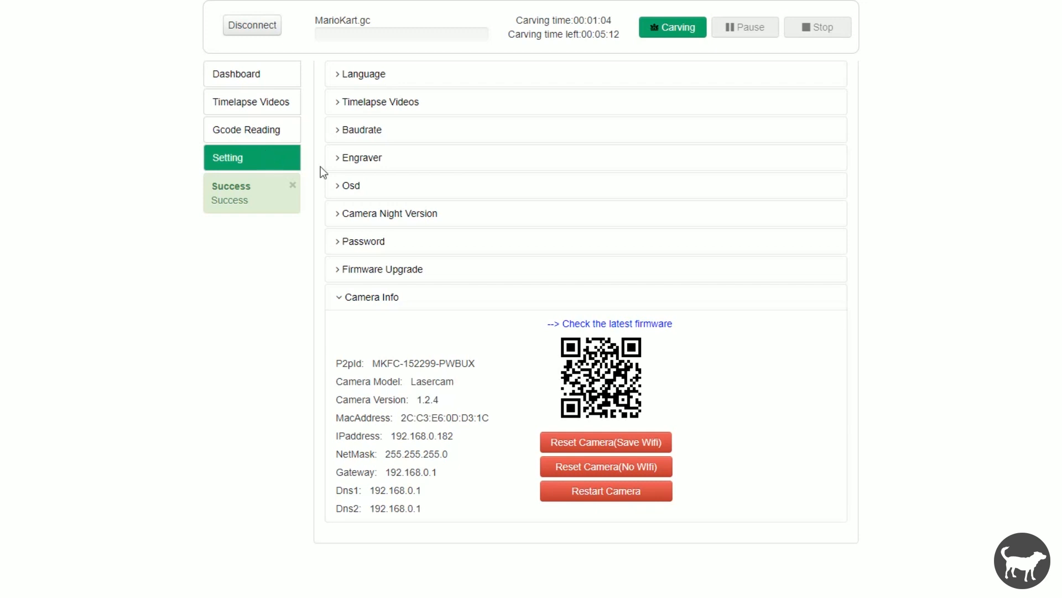
Step: Expand the timelapse settings and cycle the mode through Clean, Normal and Timer
left_click(379, 102)
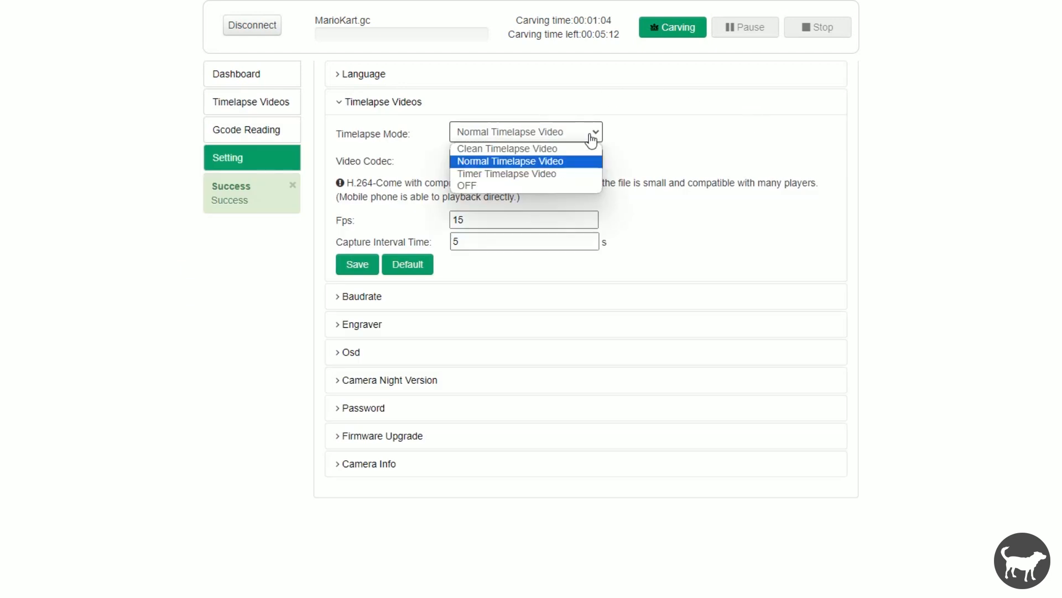
left_click(506, 148)
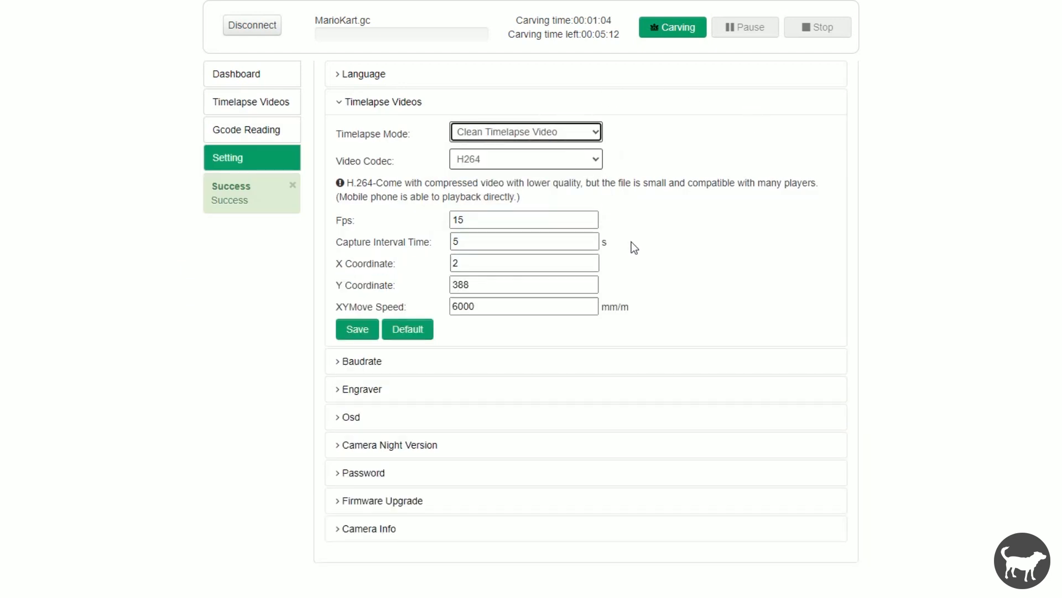
mouse_move(729, 219)
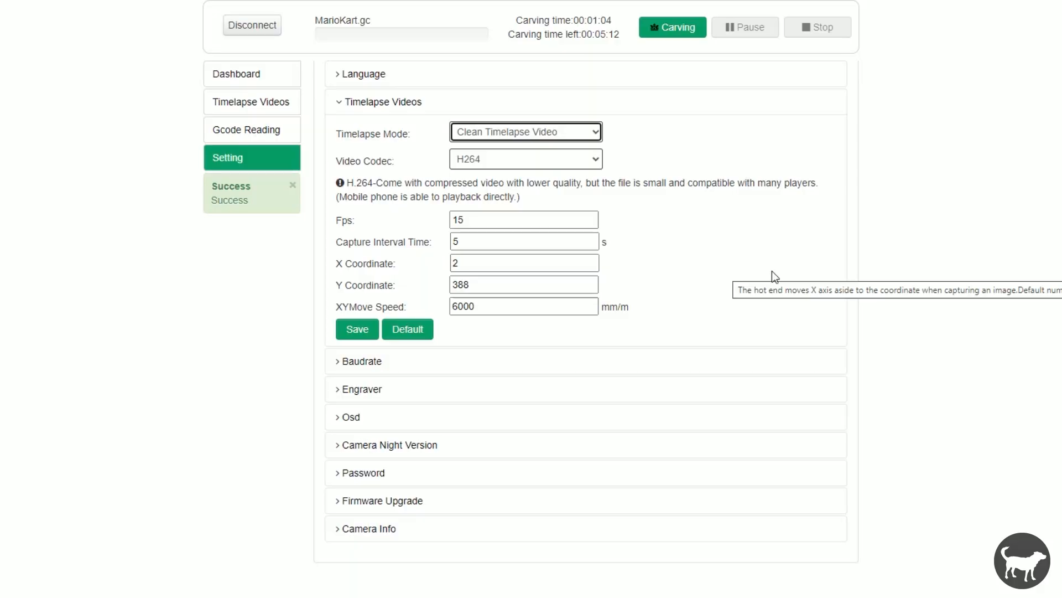
mouse_move(600, 138)
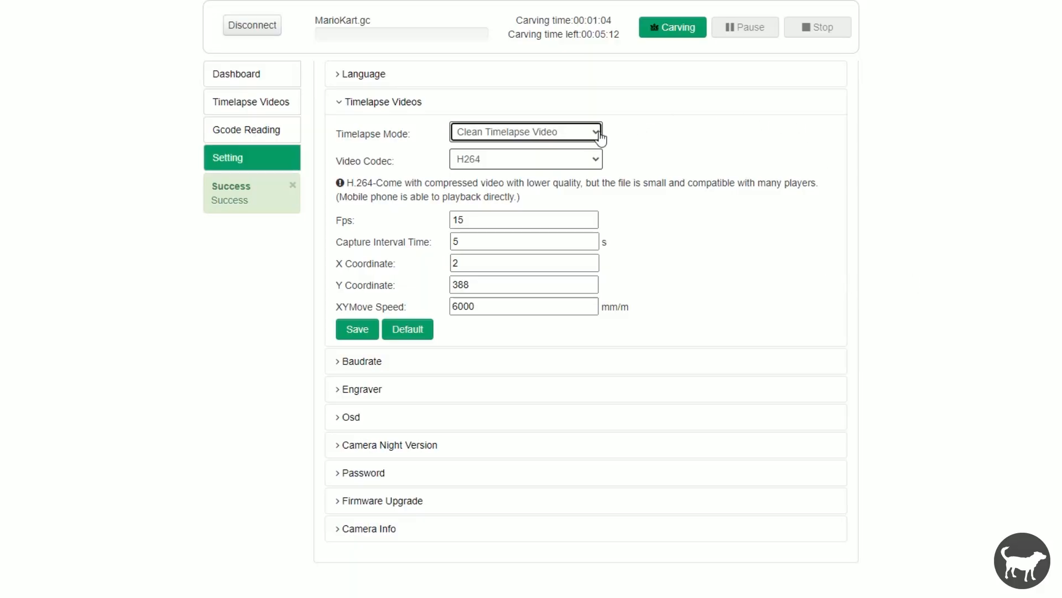
left_click(526, 132)
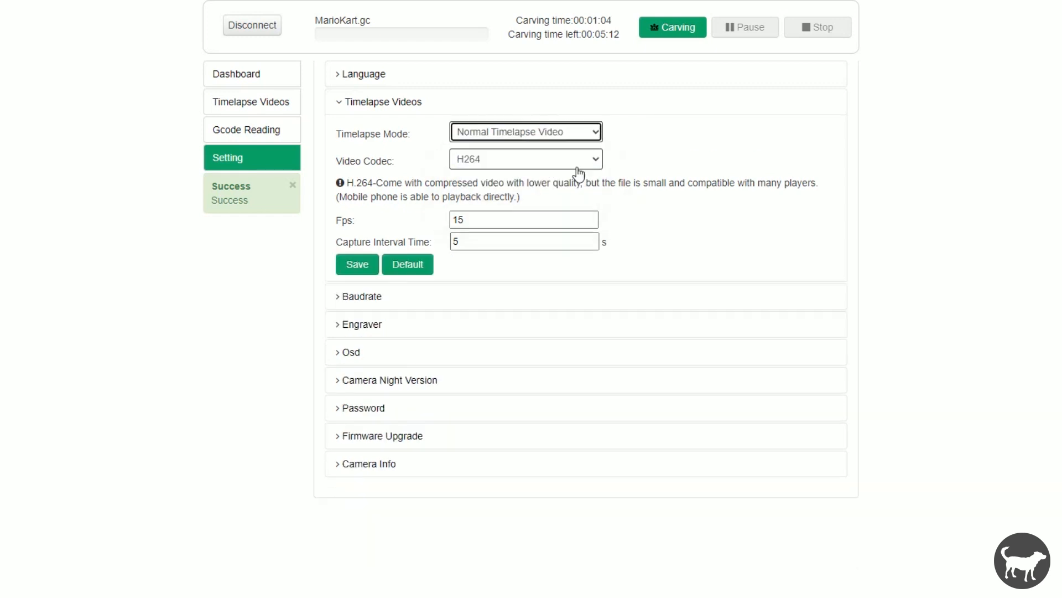
left_click(526, 132)
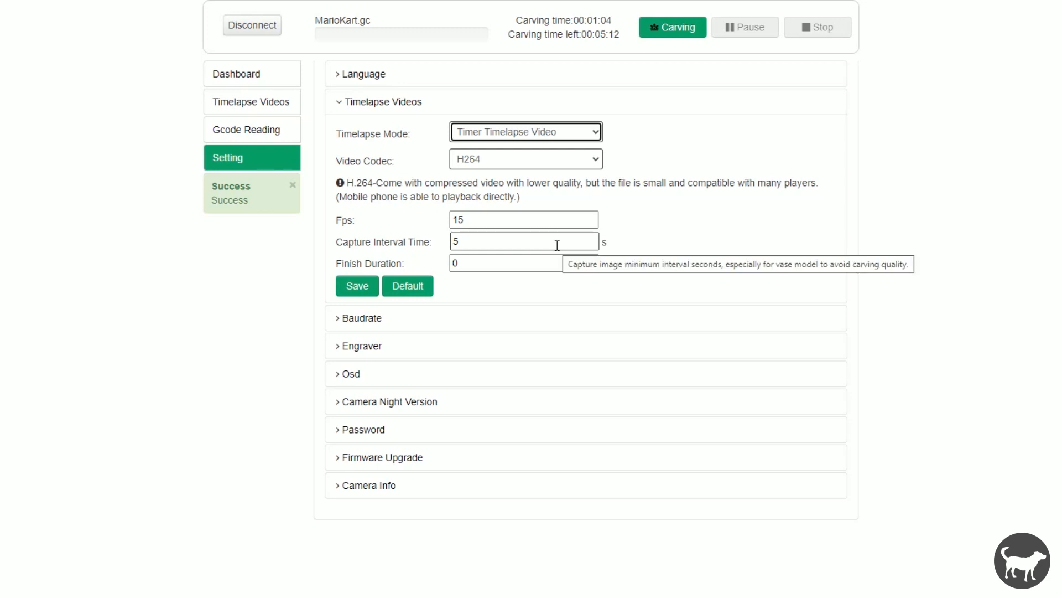
Step: Set Finish Duration to 3, then turn timelapse mode OFF and save
left_click(522, 263)
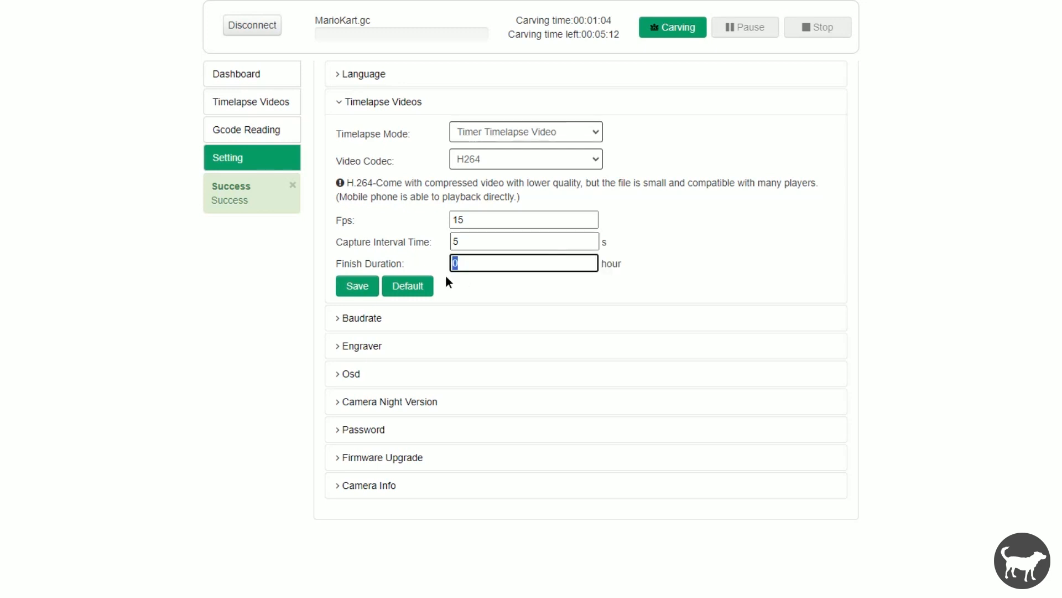
type("3")
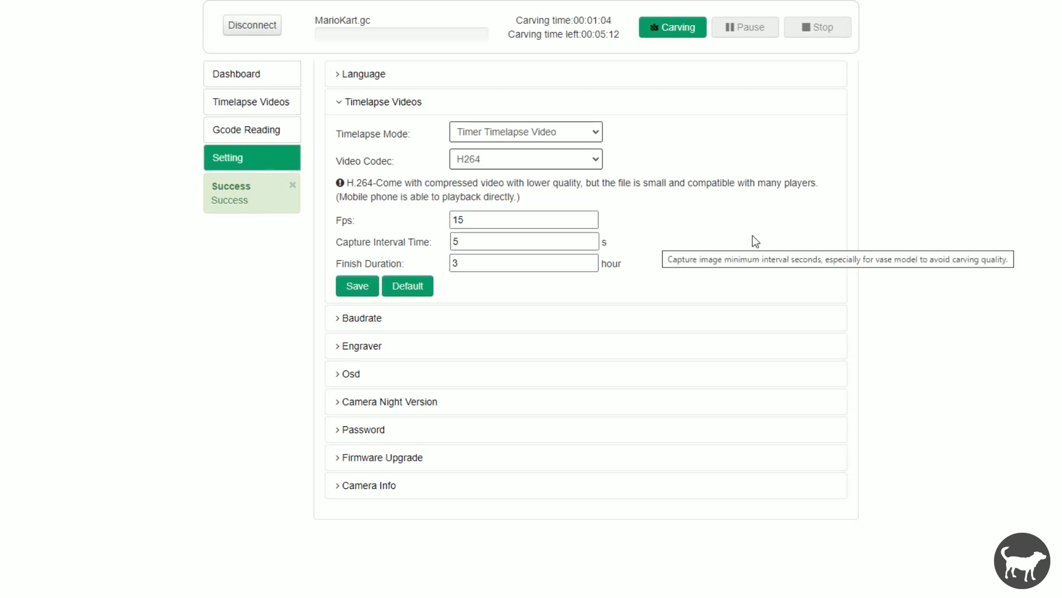
mouse_move(924, 224)
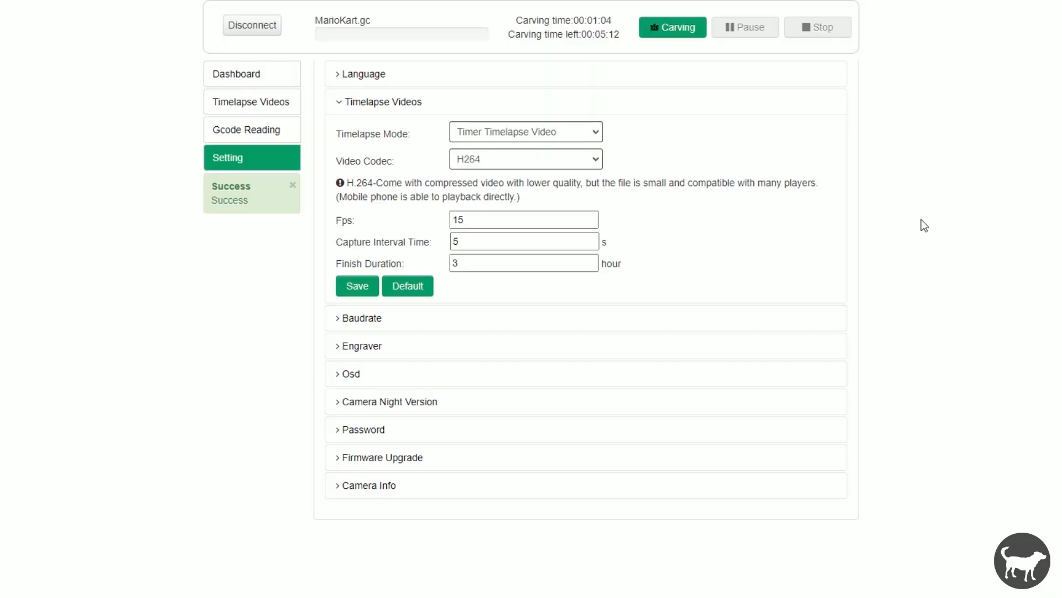
mouse_move(662, 162)
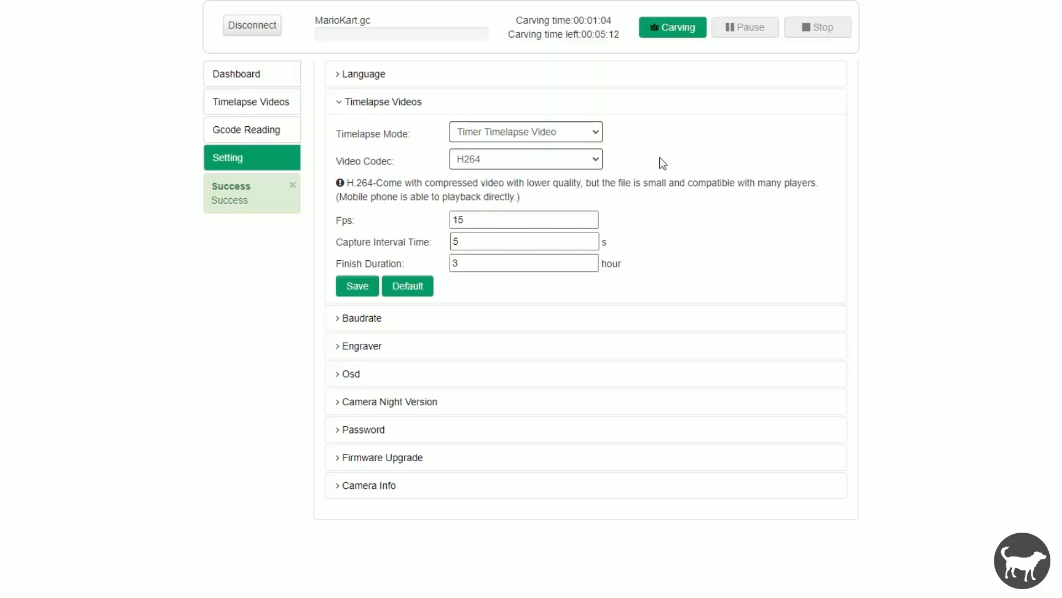
left_click(526, 132)
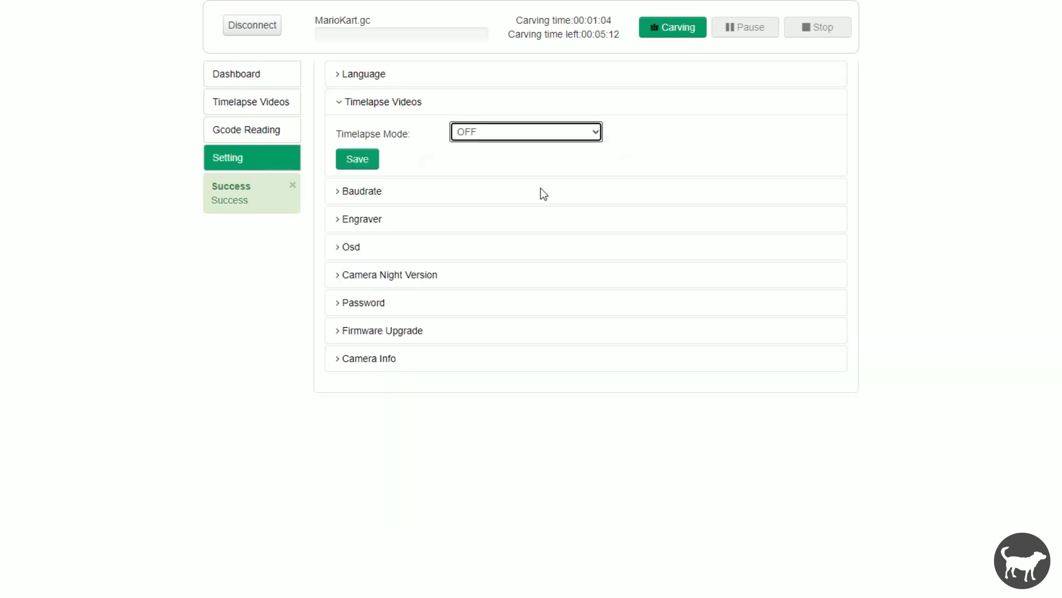
left_click(237, 74)
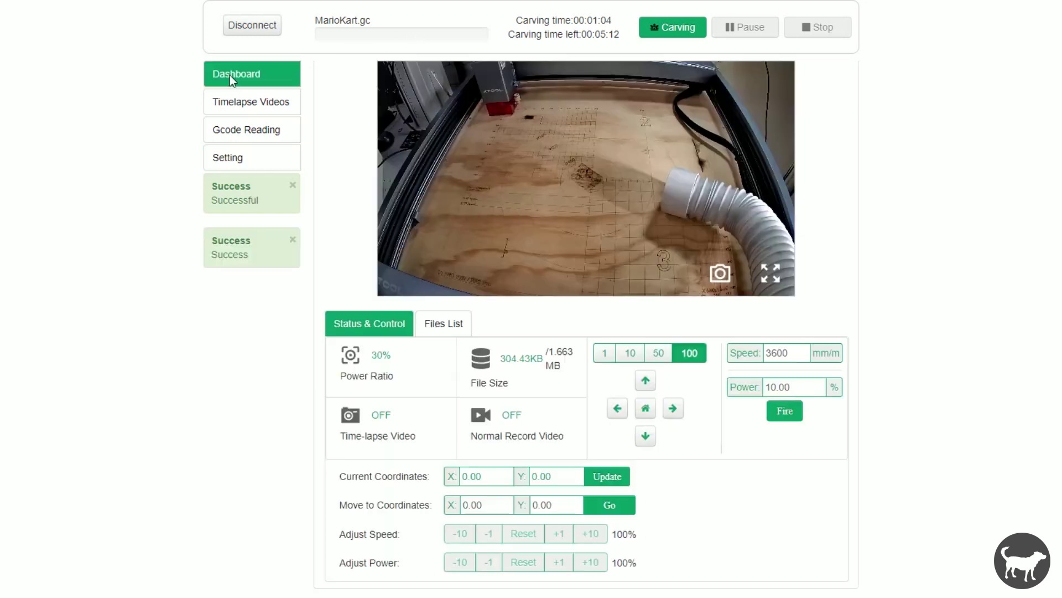
mouse_move(321, 395)
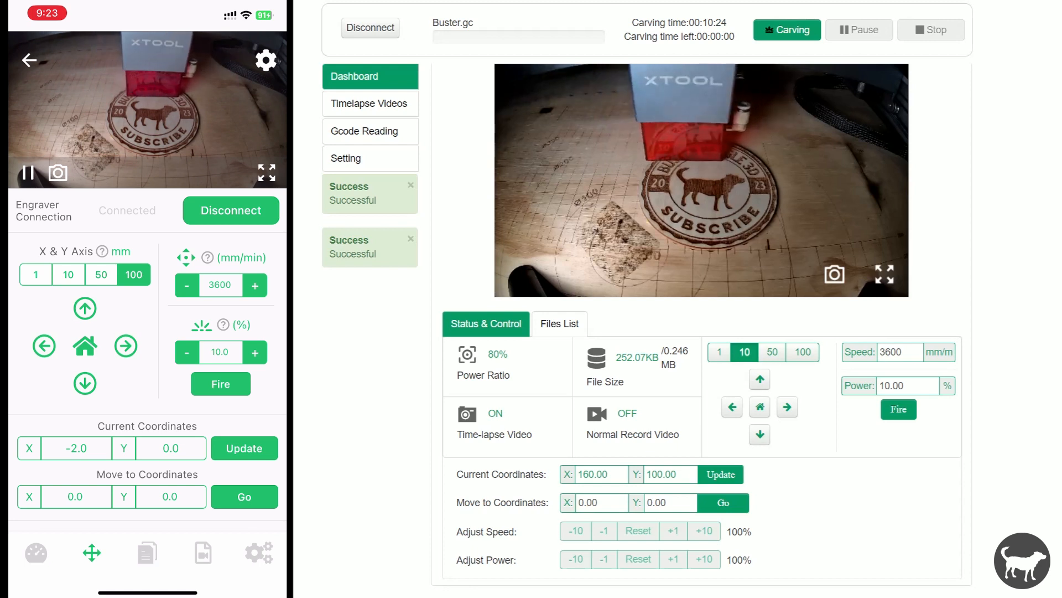
Step: Browse G-code files, timelapse videos and settings (Clean Timelapse, H264, 10 fps) on phone and dashboard
left_click(147, 552)
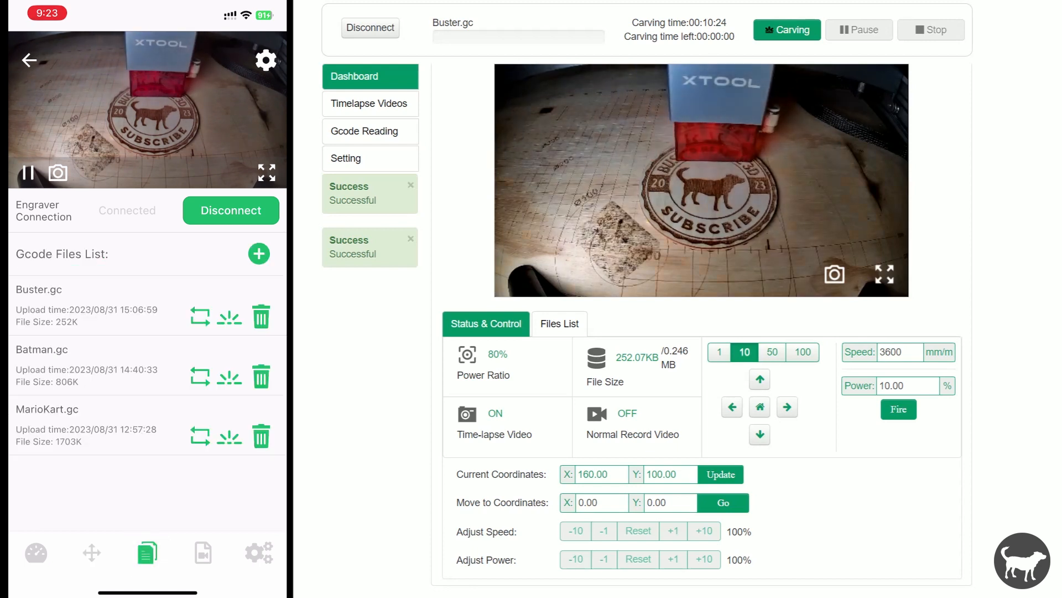
left_click(559, 324)
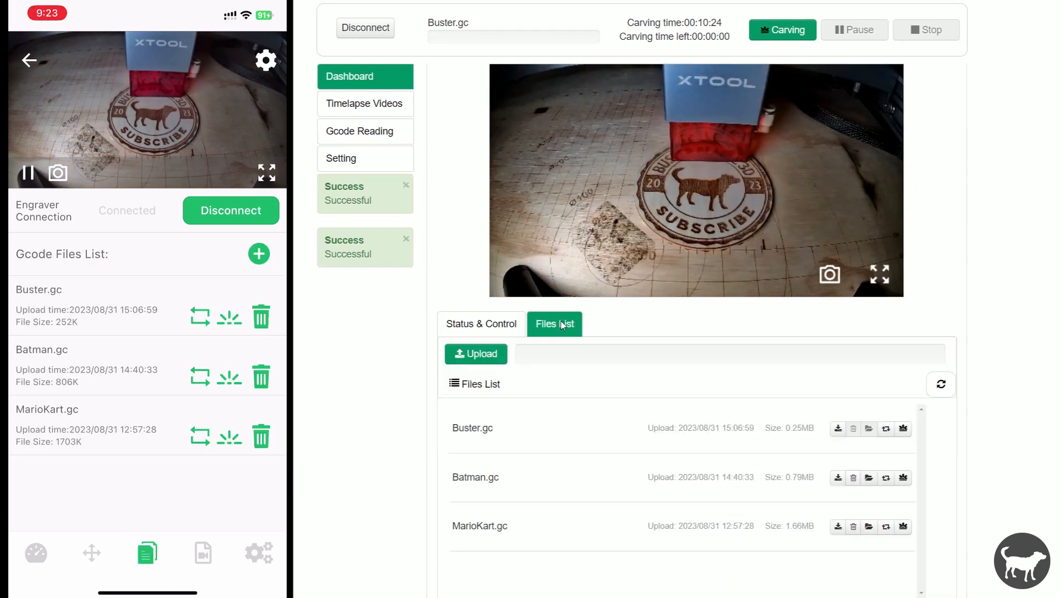
left_click(203, 553)
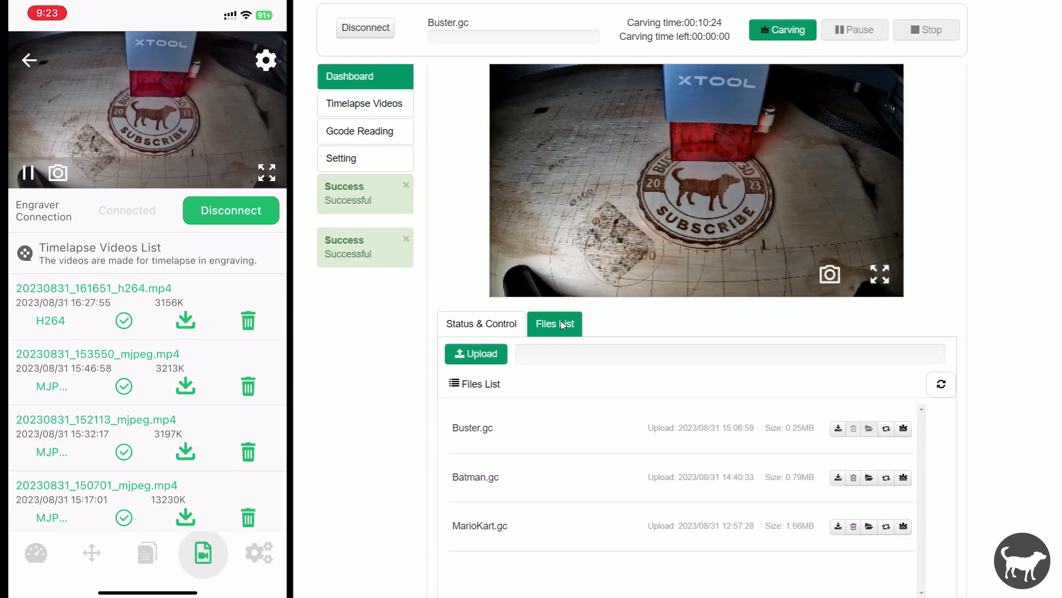
left_click(365, 103)
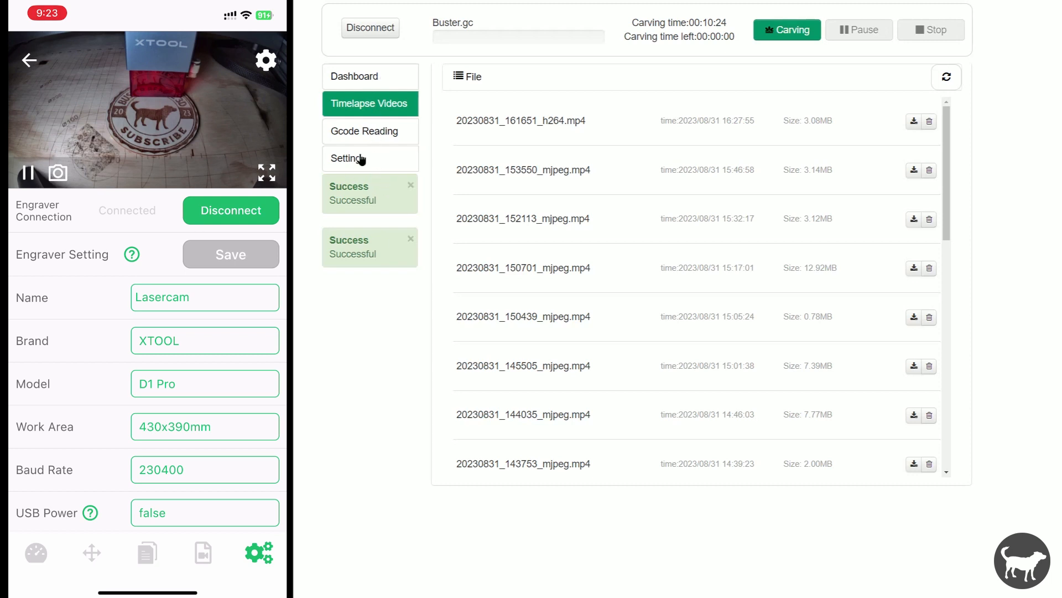
left_click(369, 159)
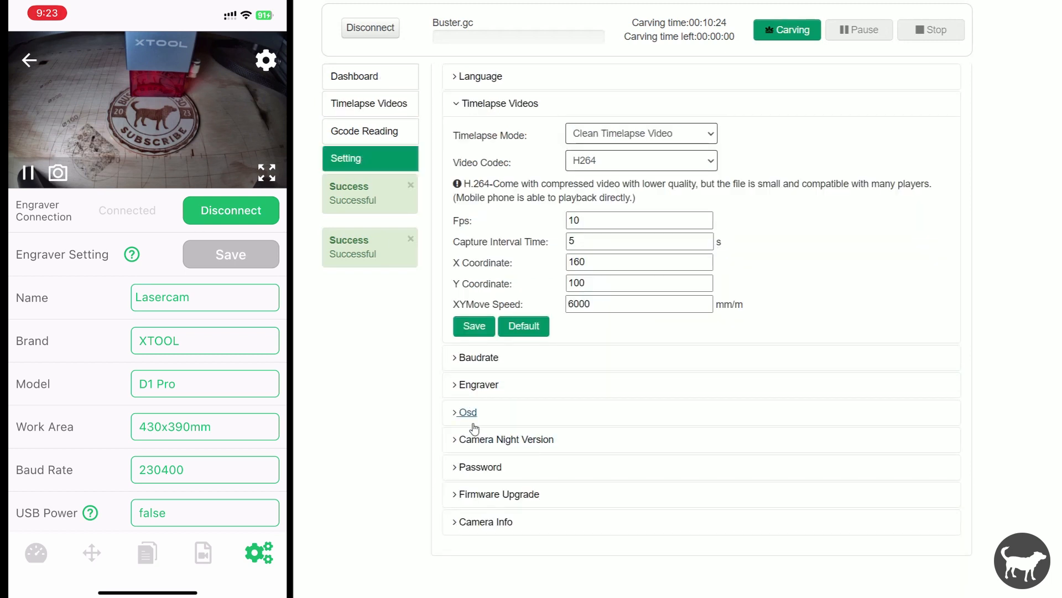